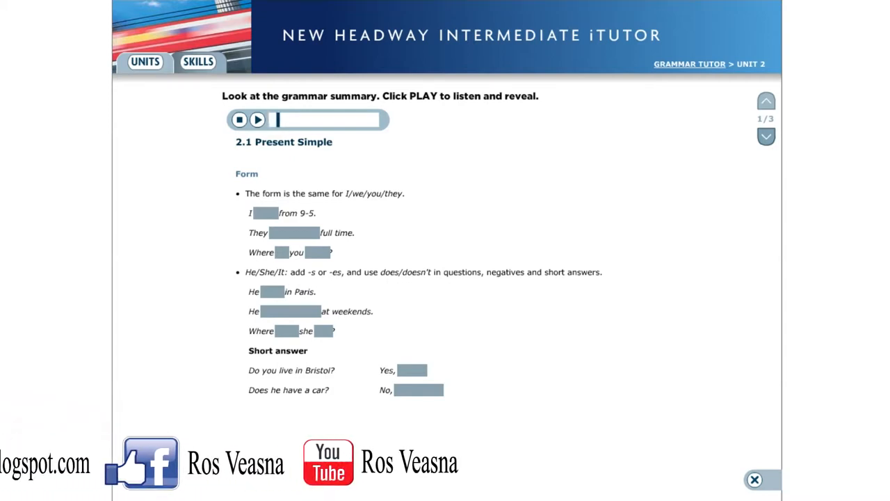
# - Play Present Simple page 1/3 and reveal the first form examples and the Where question answers
pyautogui.click(256, 120)
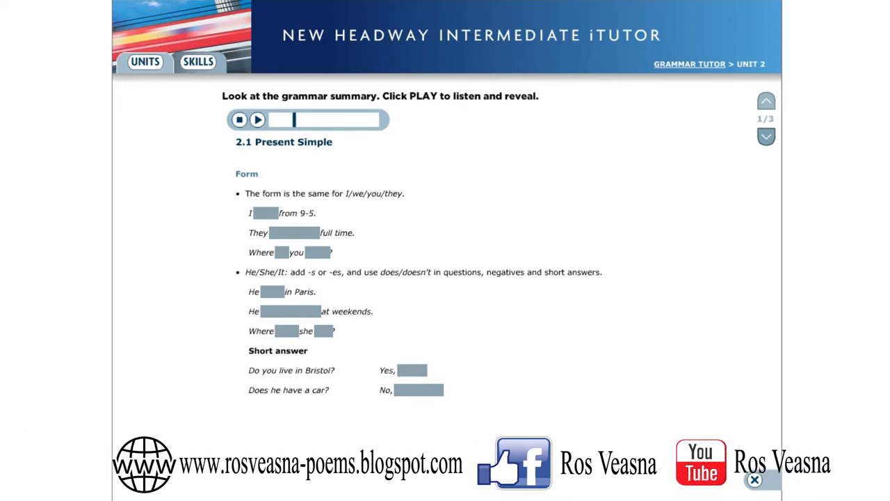
pyautogui.click(256, 120)
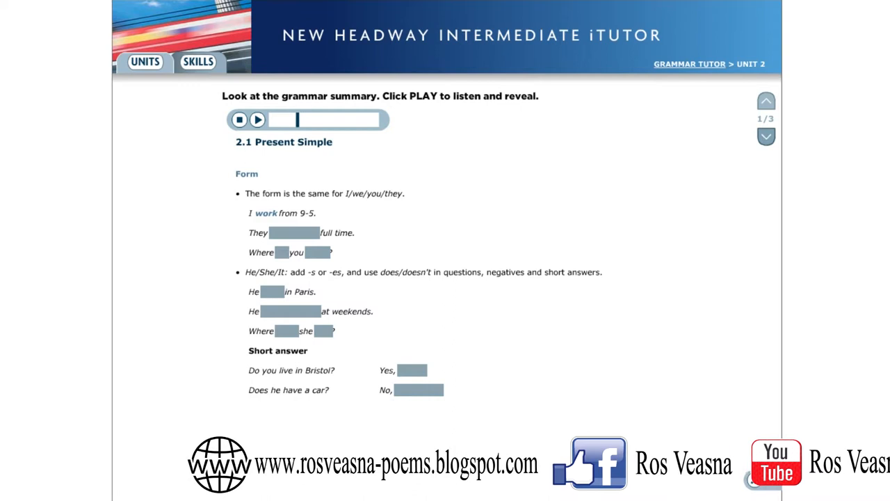
pyautogui.click(256, 120)
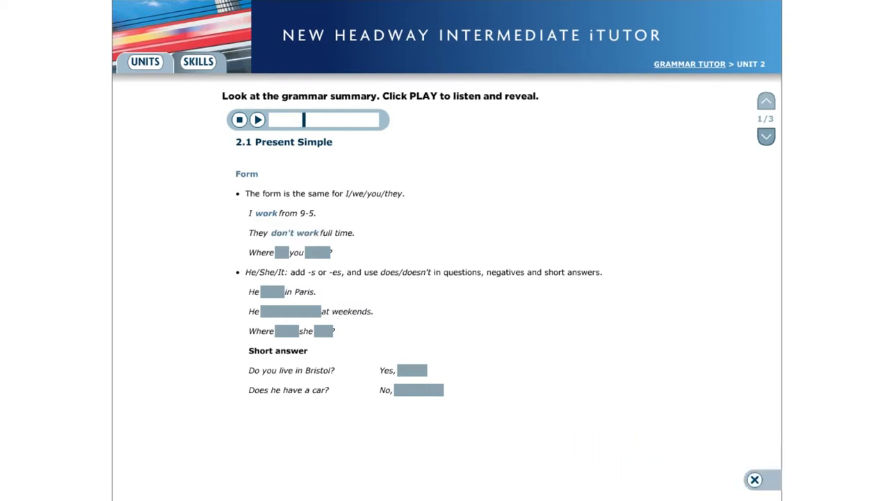
pyautogui.click(256, 120)
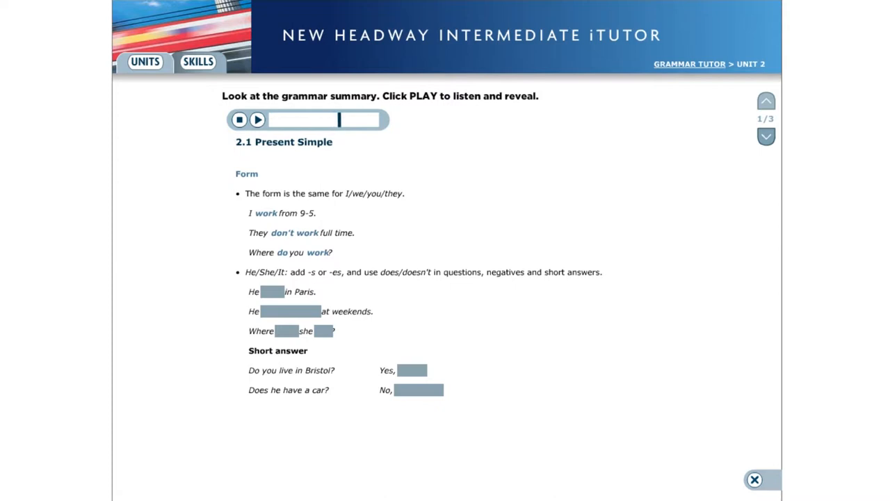
# - Reveal He lives, doesn't work and the remaining question and short answers, then move to page 2/3
pyautogui.click(256, 119)
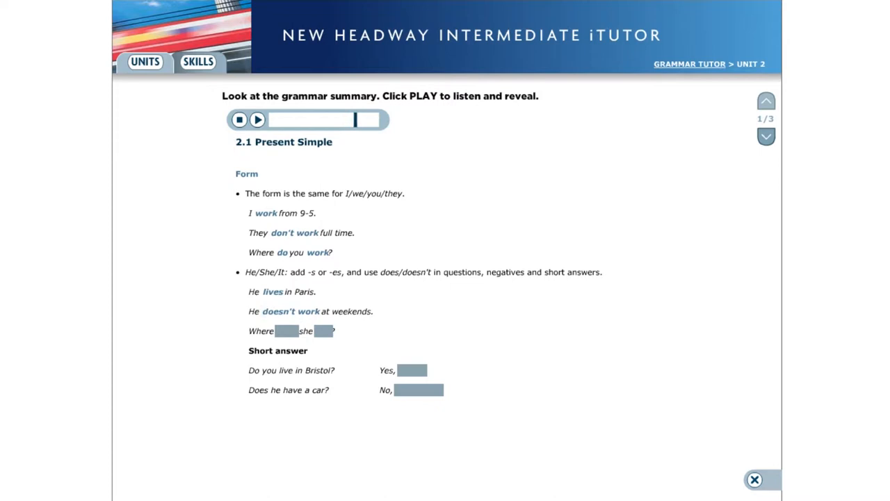
pyautogui.click(255, 120)
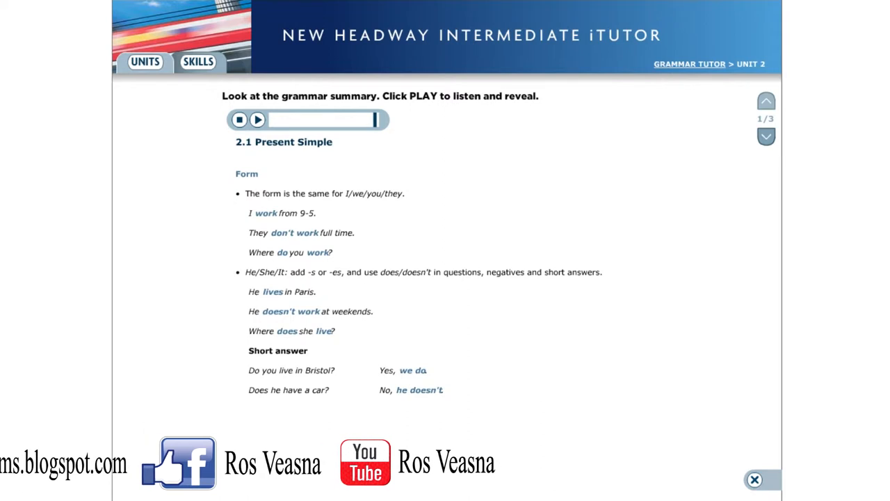
pyautogui.click(765, 136)
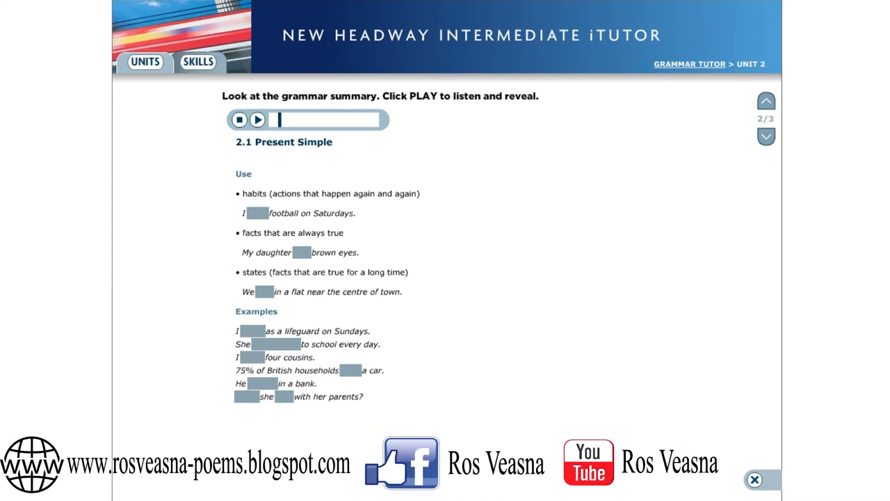
# - Reveal play, has, We live and the Examples list answers on page 2/3, then continue to page 3/3
pyautogui.click(256, 120)
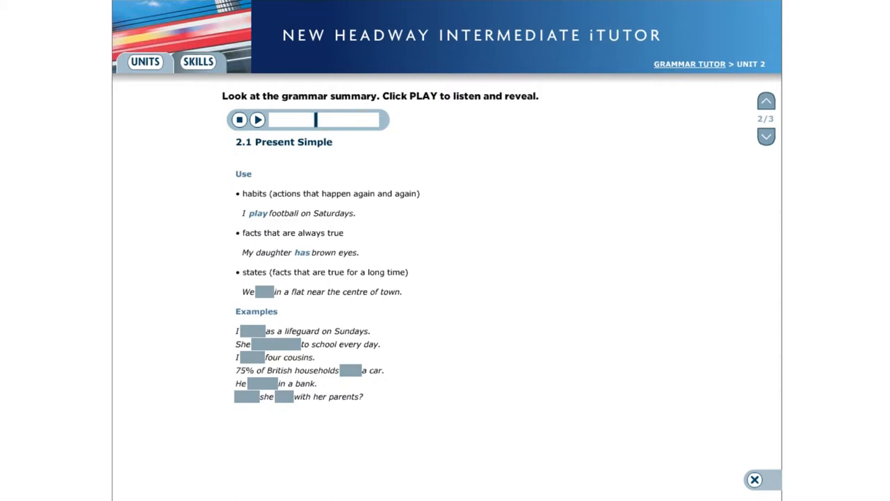
pyautogui.click(256, 120)
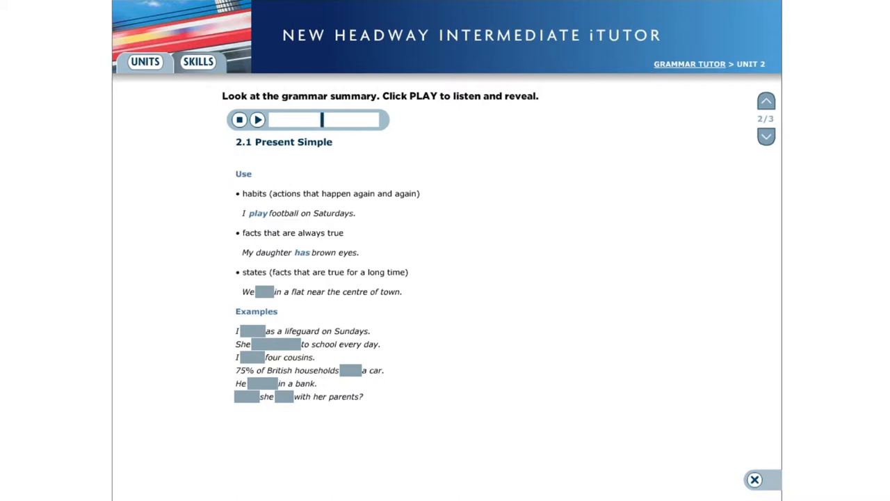
pyautogui.click(257, 120)
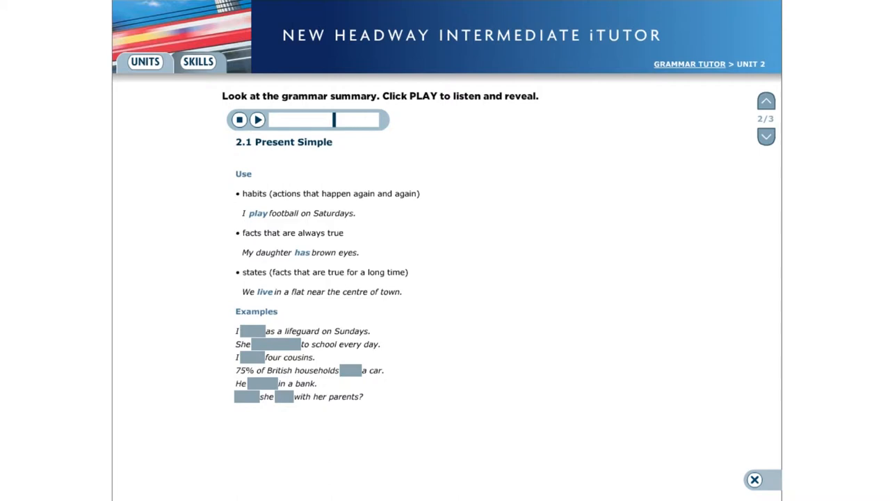
pyautogui.click(257, 119)
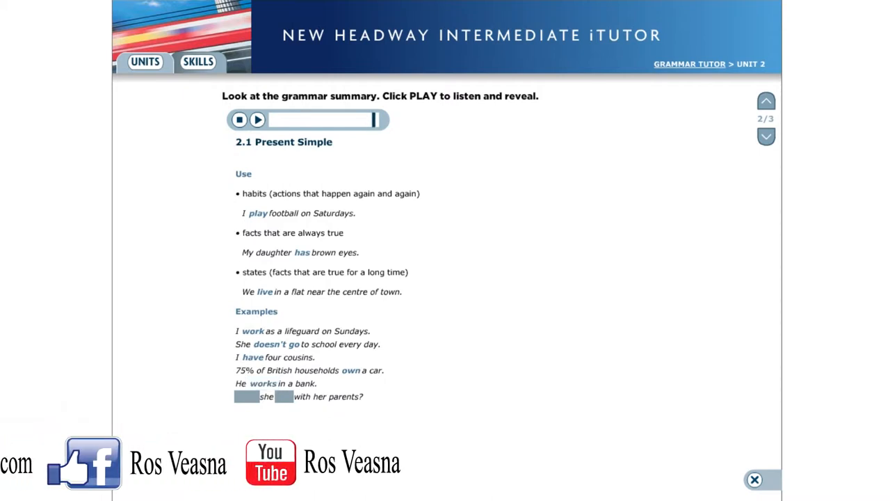
pyautogui.click(257, 120)
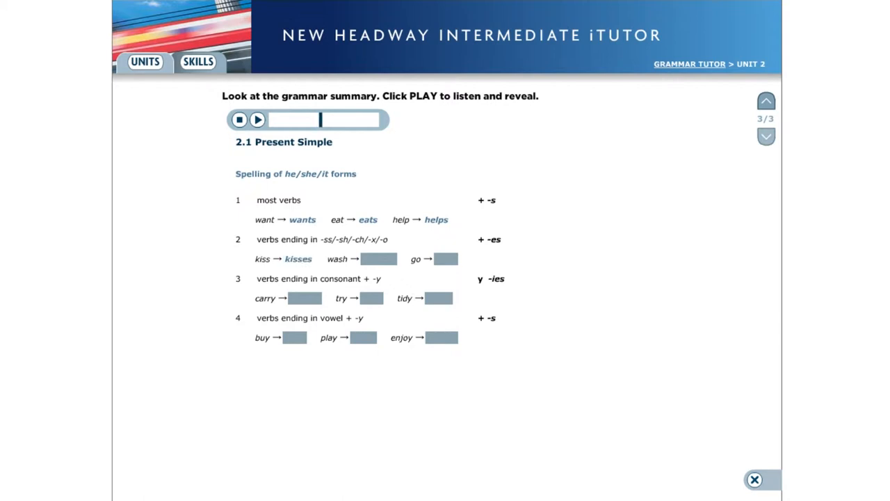
# - Reveal washes, goes, carries, tries, tidies and buys, then move on to 2.2 Adverbs of frequency
pyautogui.click(256, 120)
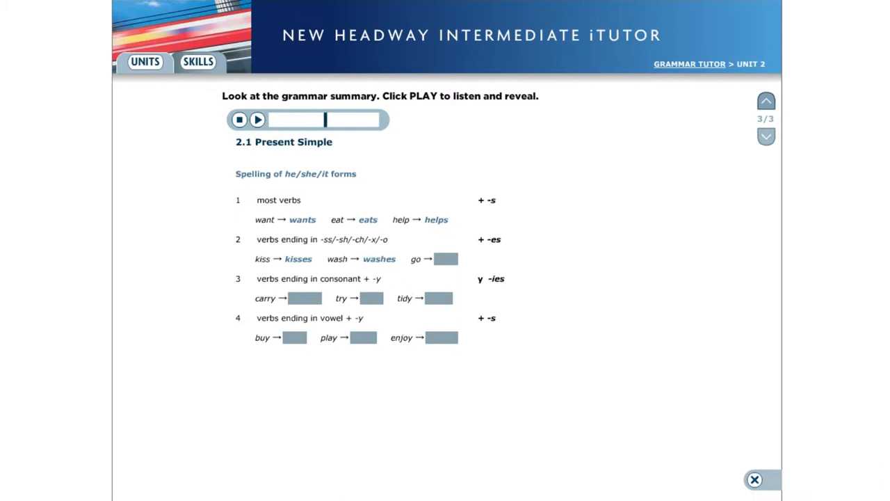
pyautogui.click(257, 120)
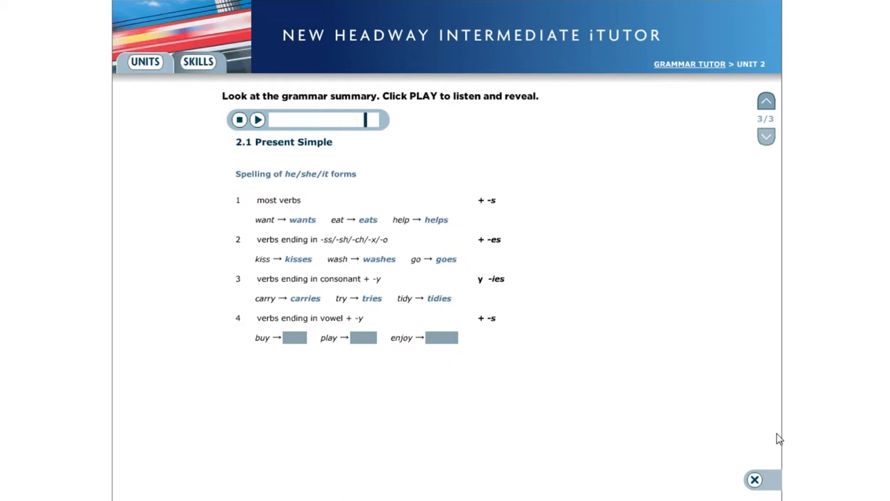
pyautogui.click(257, 119)
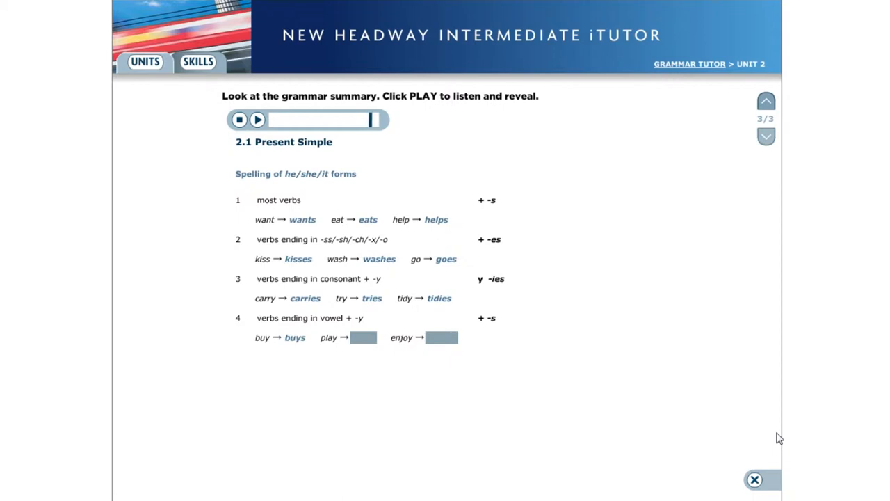
pyautogui.click(256, 120)
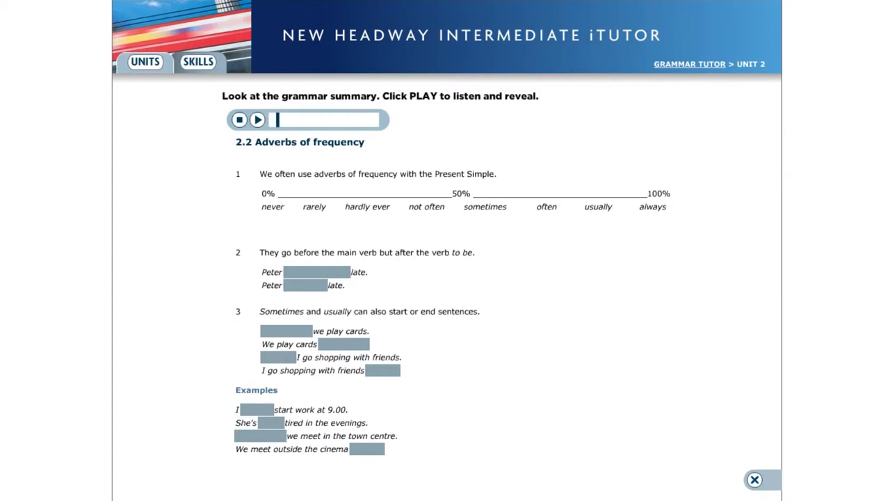
# - Reveal always arrives, is always and both Sometimes sentence answers in blue
pyautogui.click(257, 119)
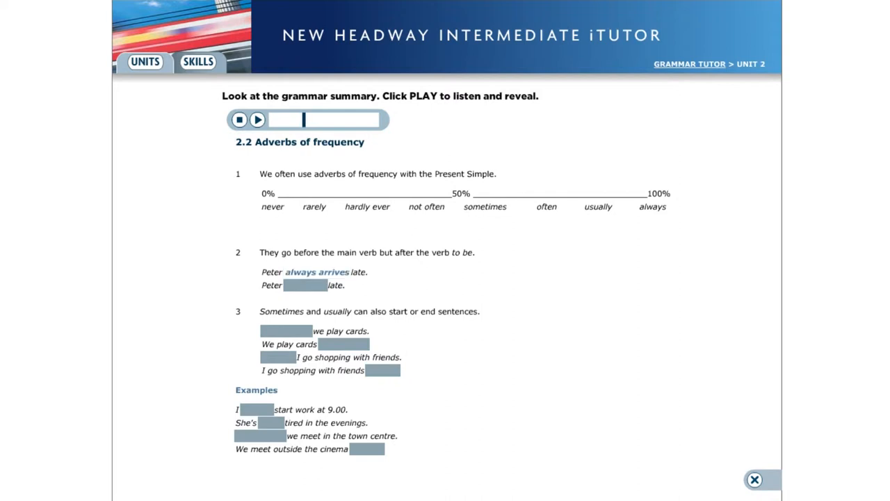
pyautogui.click(256, 119)
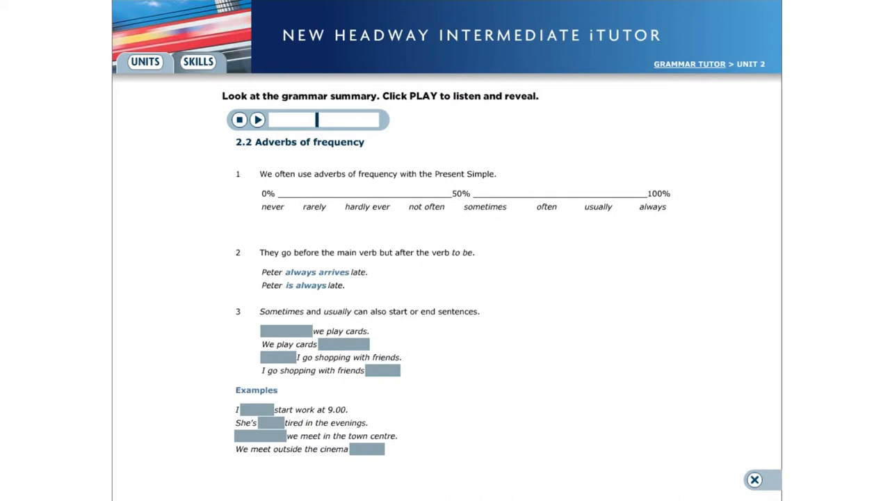
pyautogui.click(257, 120)
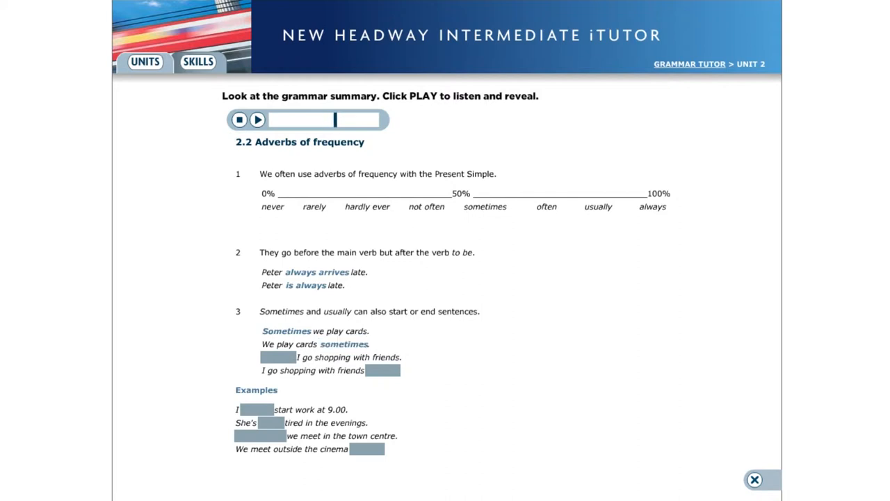
# - Reveal both Usually sentences and I always start work, then continue to 2.3 Present Continuous
pyautogui.click(257, 119)
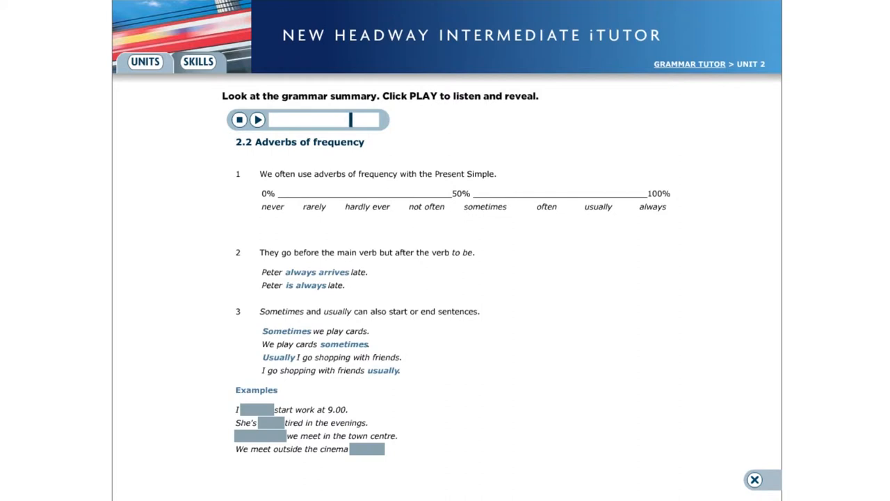
pyautogui.click(256, 120)
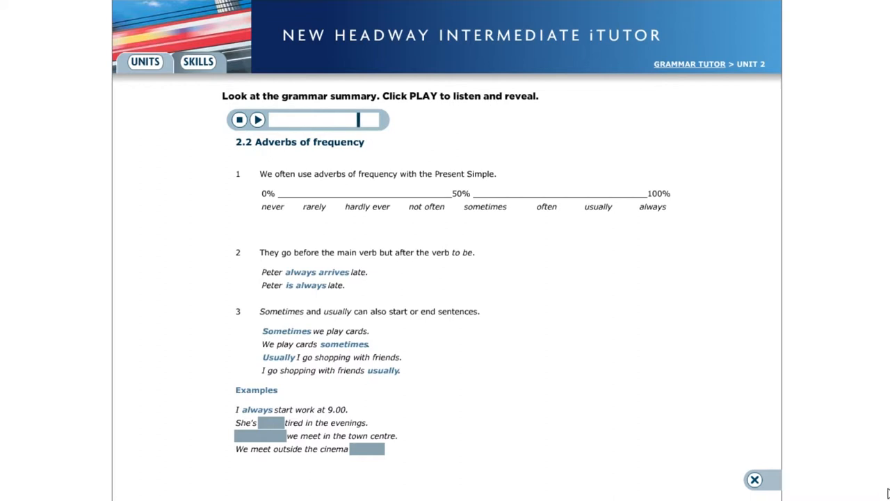
pyautogui.click(258, 119)
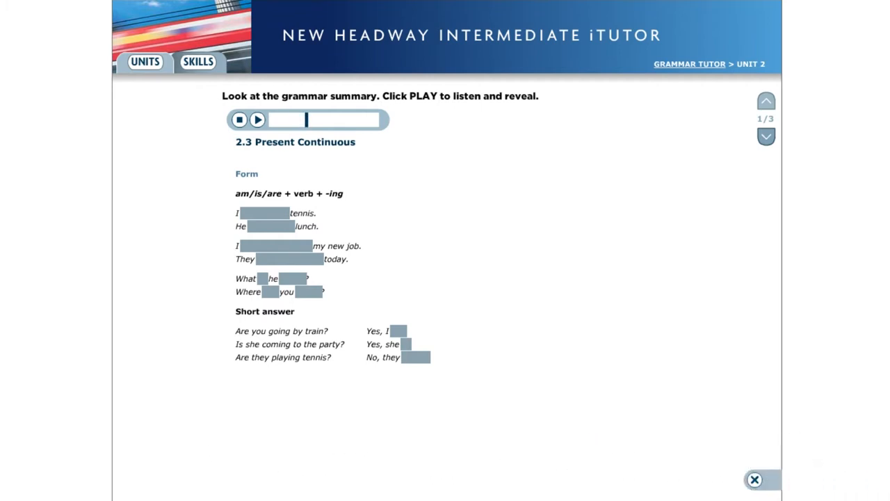
# - Reveal the Present Continuous forms, What's he doing, the Where question, Yes, I am and Yes, she is
pyautogui.click(256, 119)
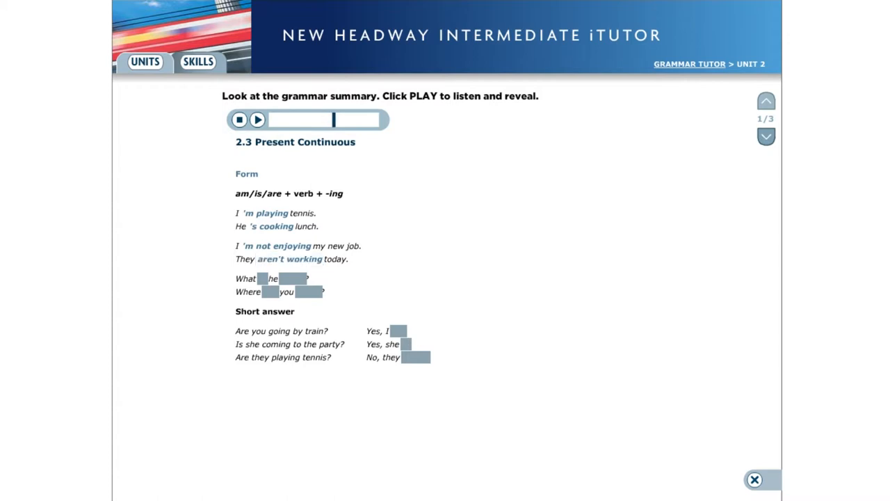
pyautogui.click(257, 119)
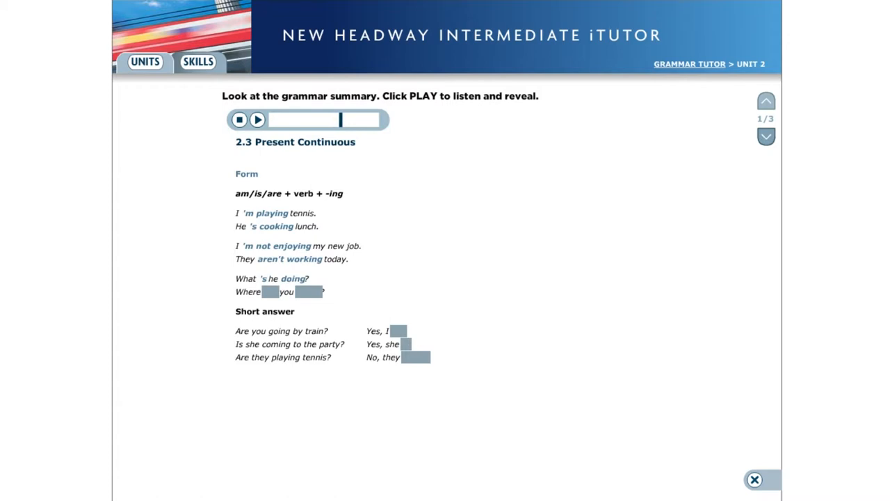
pyautogui.click(257, 119)
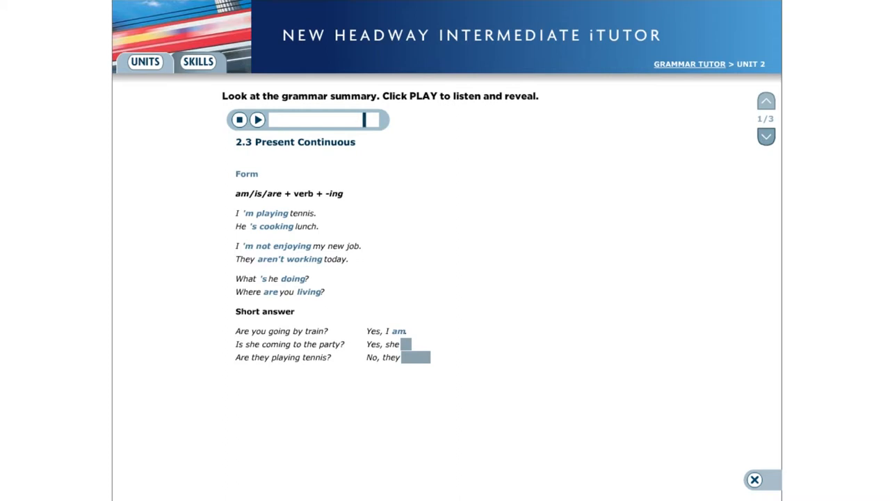
pyautogui.click(257, 119)
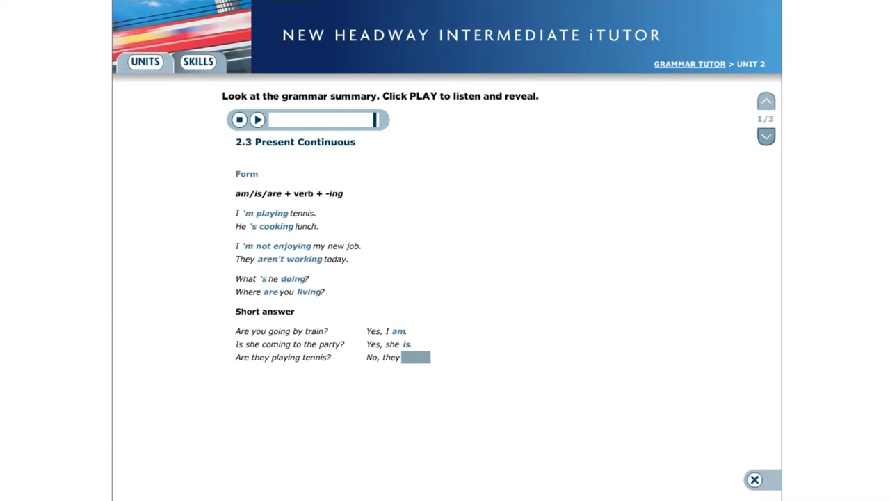
# - Move to Present Continuous page 2/3 and reveal the first use answers from 'm doing onward
pyautogui.click(256, 119)
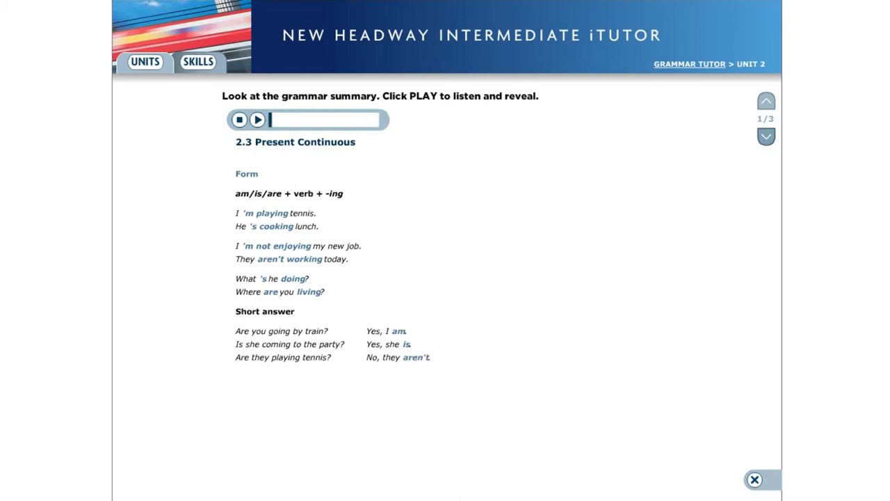
pyautogui.moveTo(765, 136)
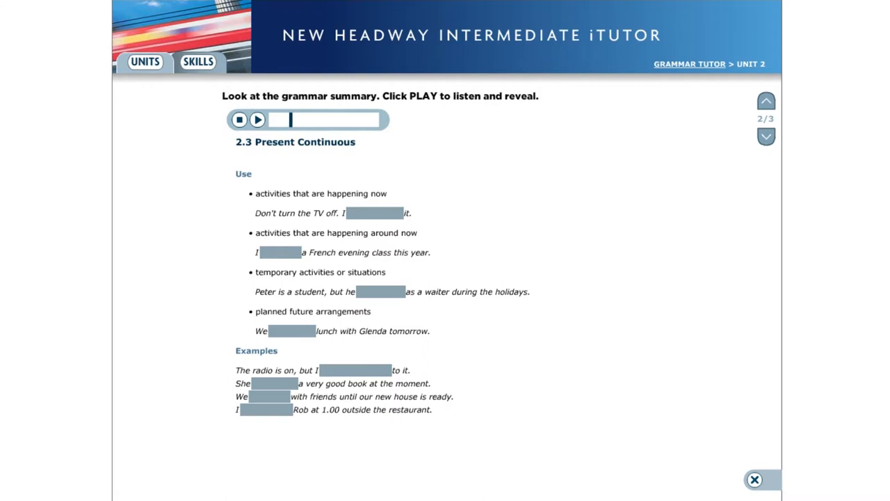
pyautogui.click(255, 120)
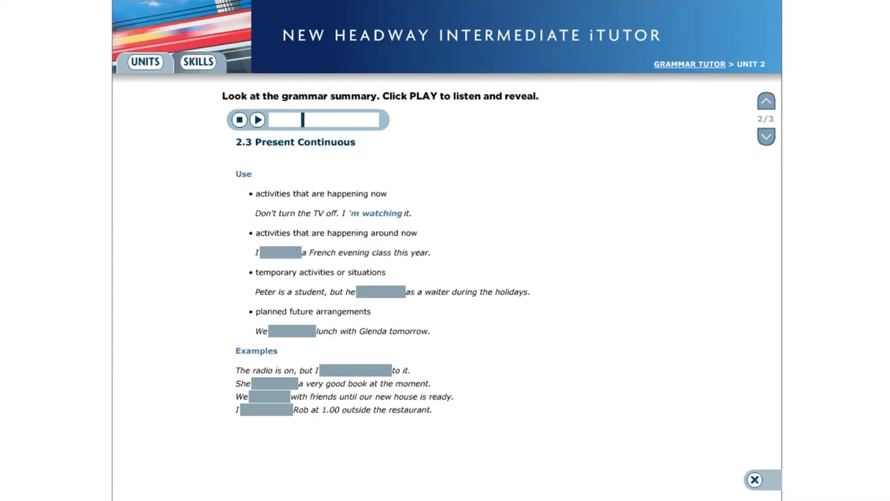
pyautogui.click(256, 120)
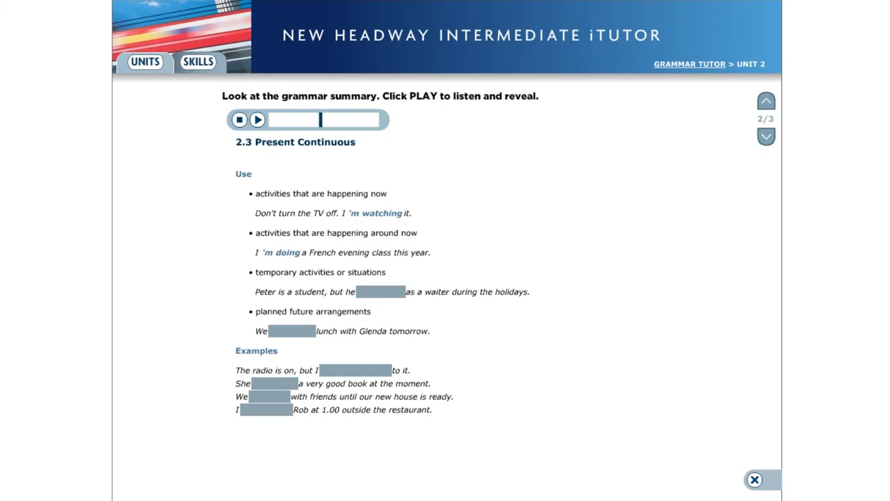
pyautogui.click(258, 119)
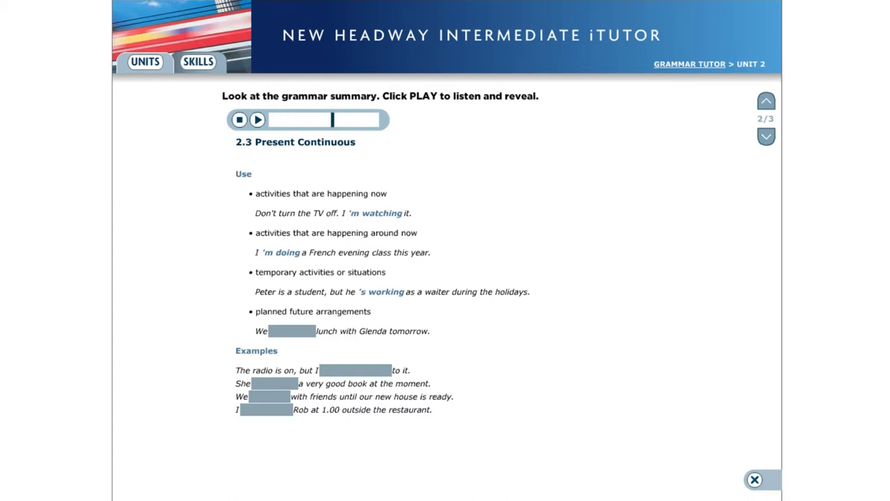
pyautogui.click(257, 119)
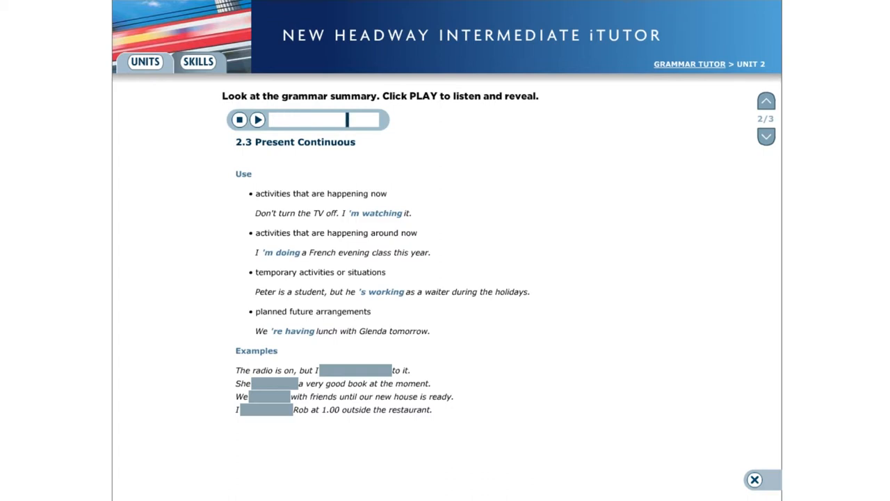
# - Reveal the remaining use and example answers through to 'm meeting
pyautogui.click(256, 119)
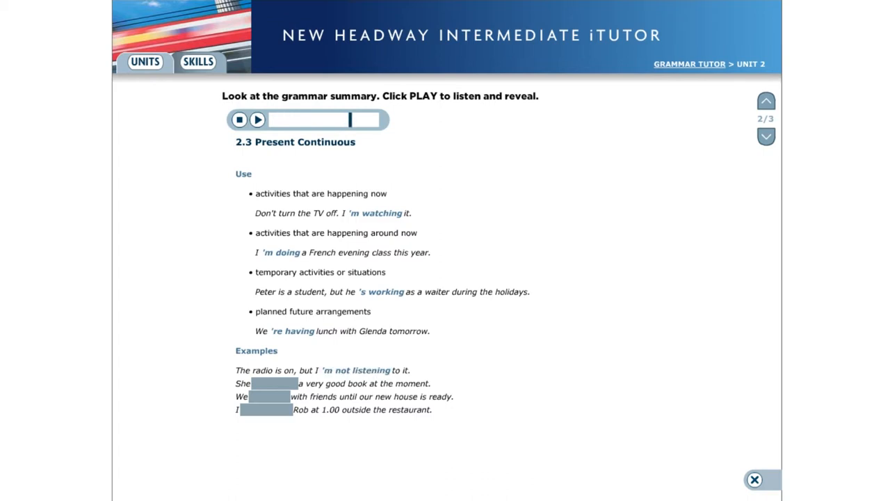
pyautogui.click(256, 120)
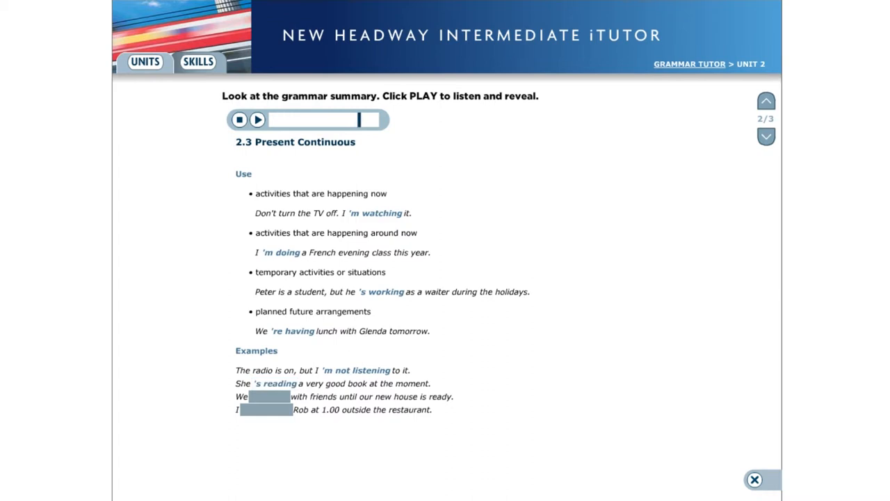
pyautogui.click(258, 119)
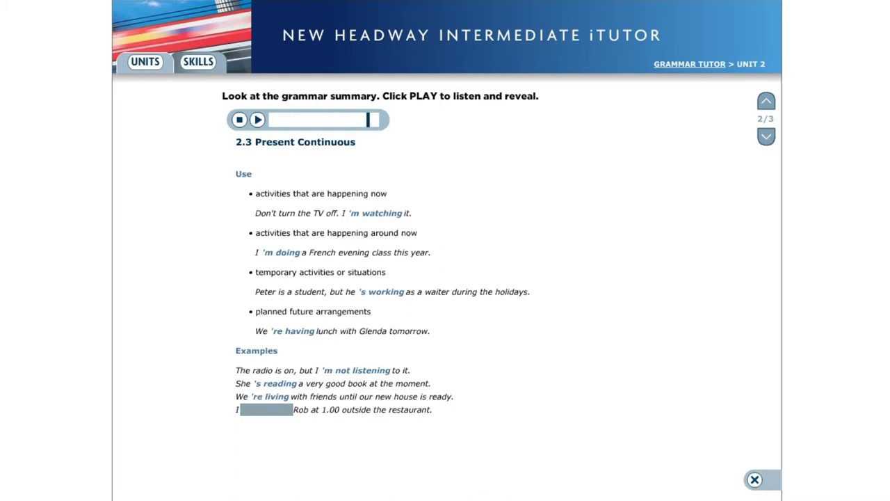
pyautogui.click(256, 120)
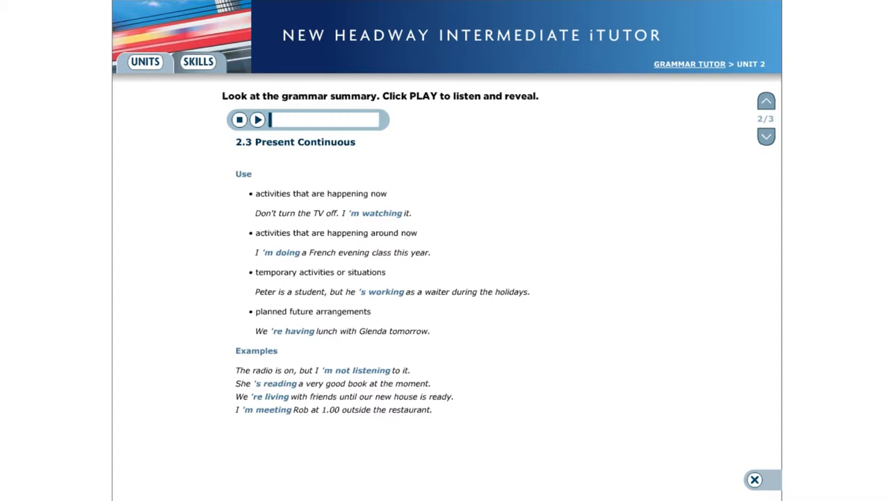
pyautogui.moveTo(610, 395)
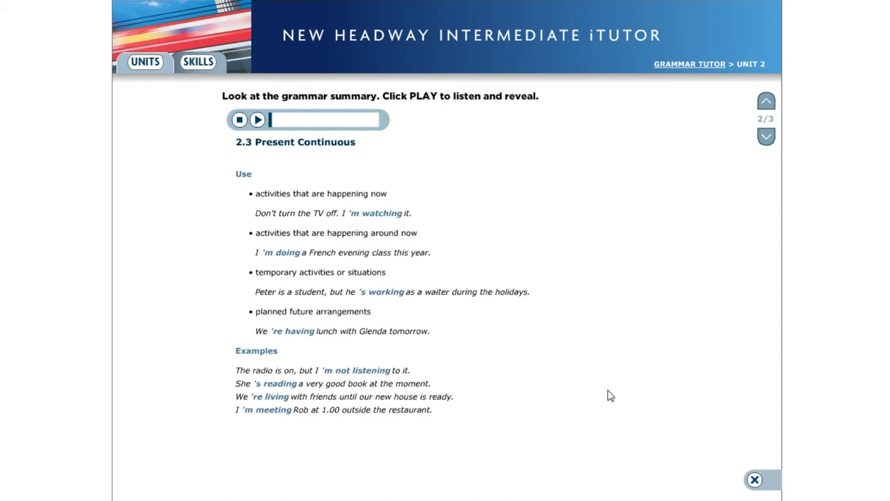
pyautogui.moveTo(765, 136)
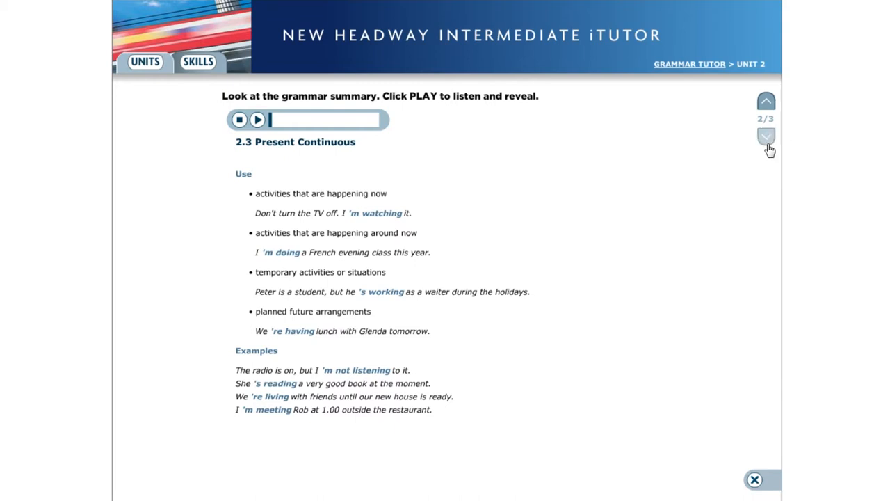
# - Move to page 3/3 and reveal the first -ing spelling answers such as going
pyautogui.click(764, 136)
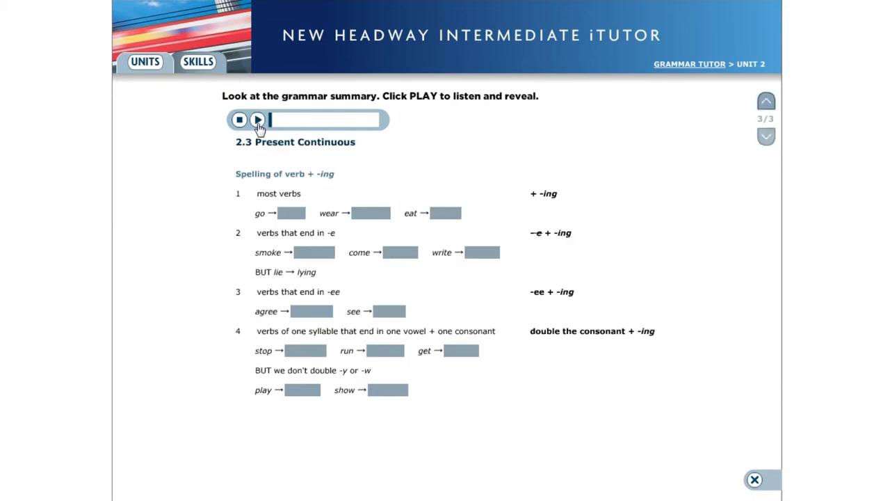
pyautogui.click(257, 120)
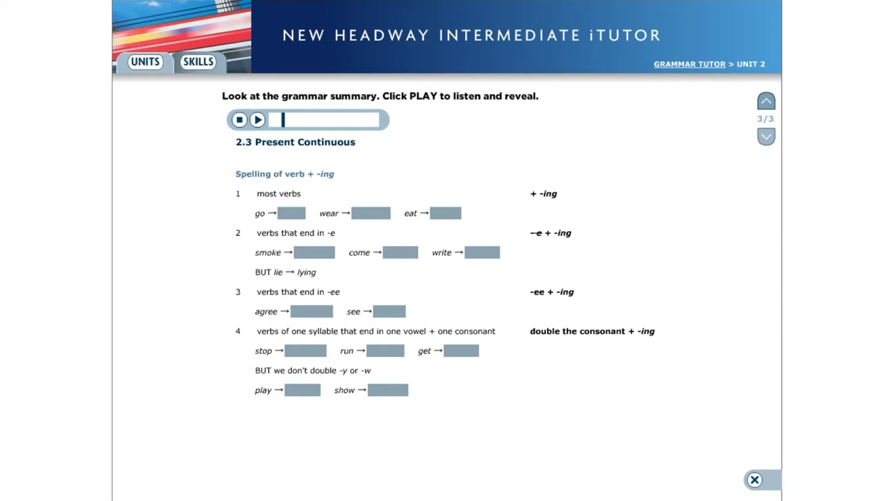
pyautogui.click(257, 119)
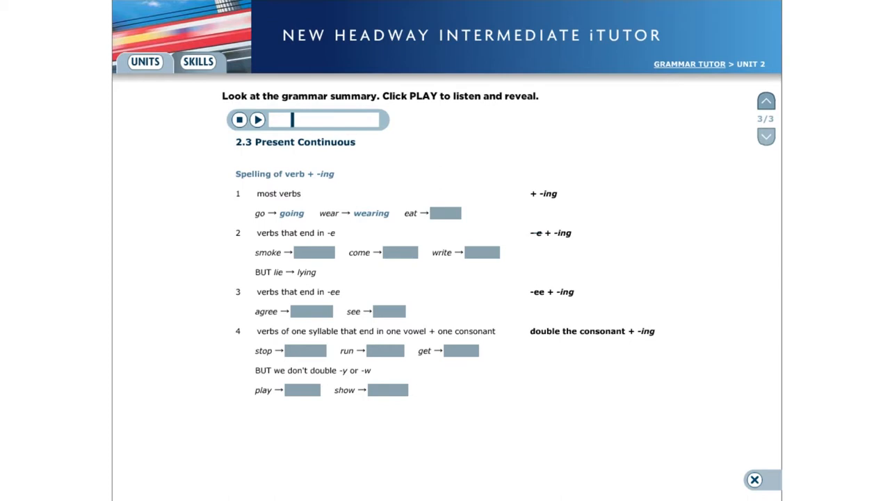
pyautogui.click(257, 120)
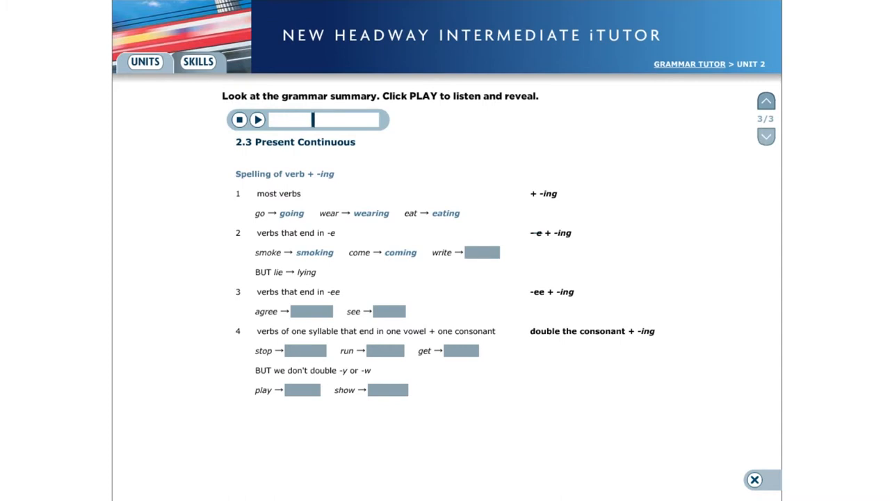
pyautogui.click(257, 120)
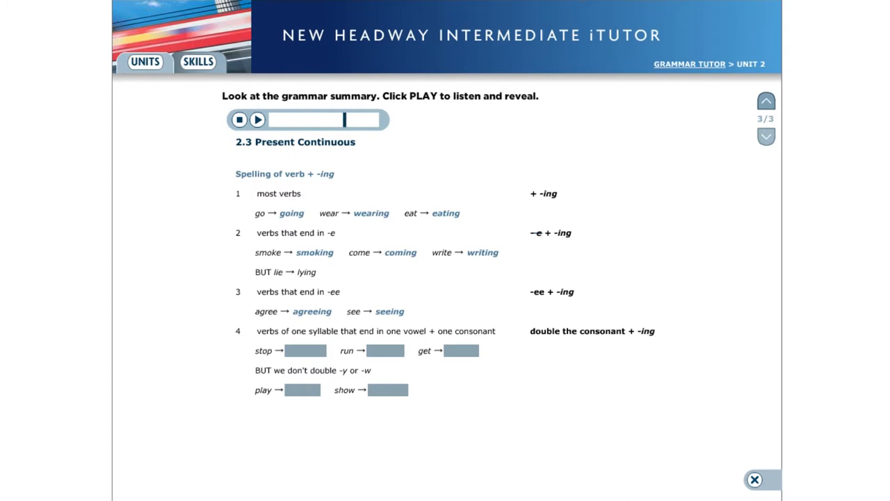
# - Reveal the remaining -ing spellings such as stopping, then move on to 2.4 State verbs
pyautogui.click(256, 120)
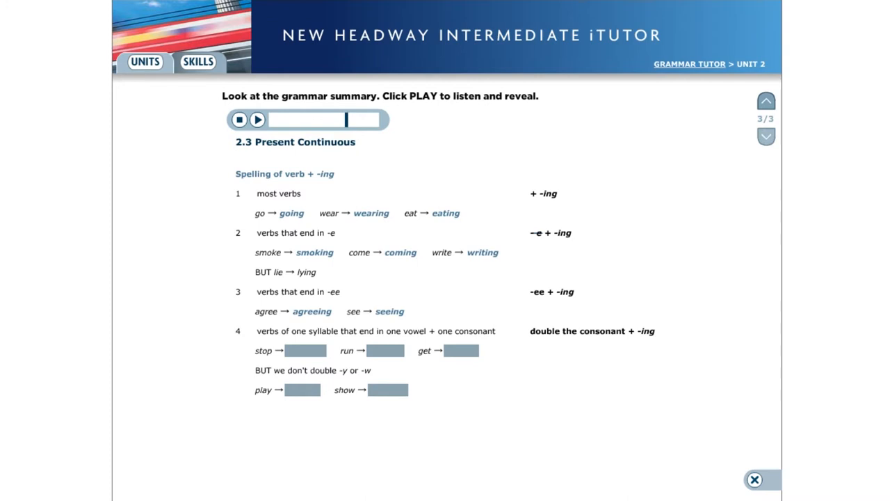
pyautogui.click(258, 119)
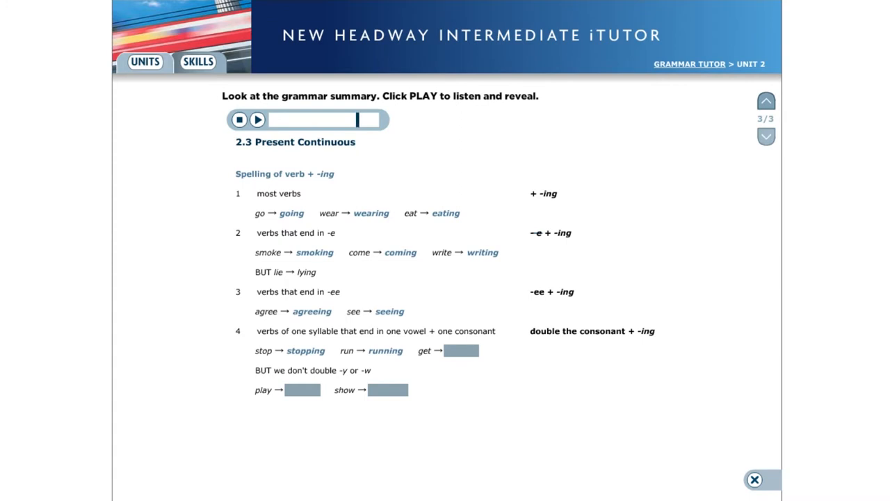
pyautogui.click(258, 120)
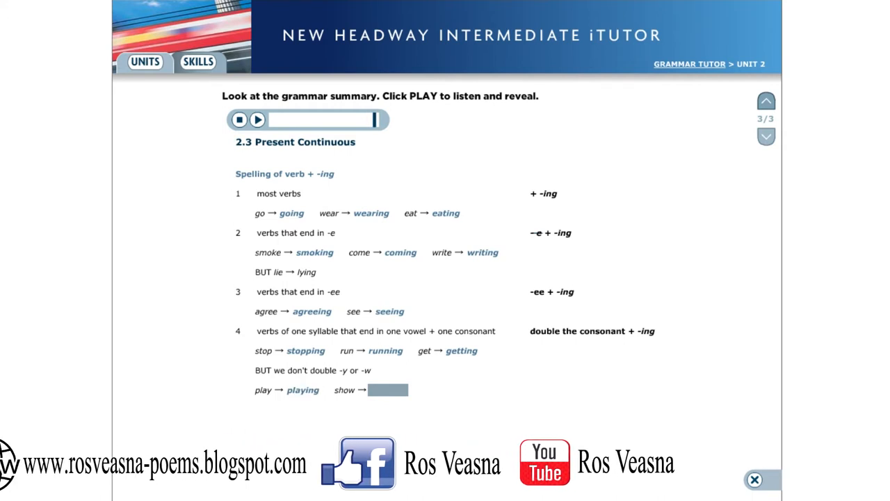
pyautogui.click(764, 136)
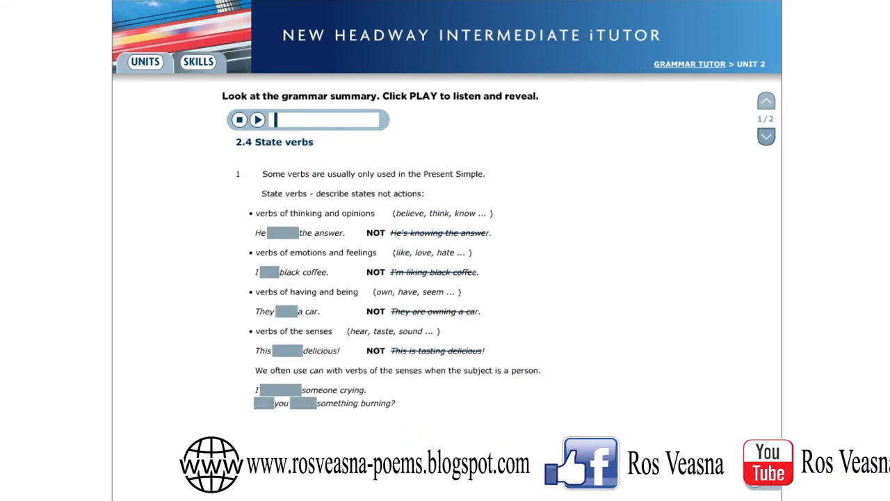
# - Play State verbs page 1/2 and reveal the first blanked answers from knows onward
pyautogui.click(256, 120)
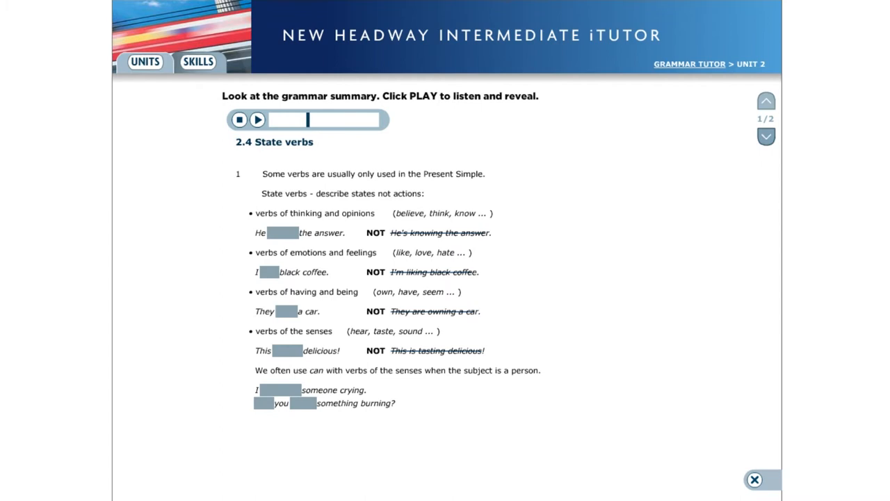
pyautogui.click(257, 120)
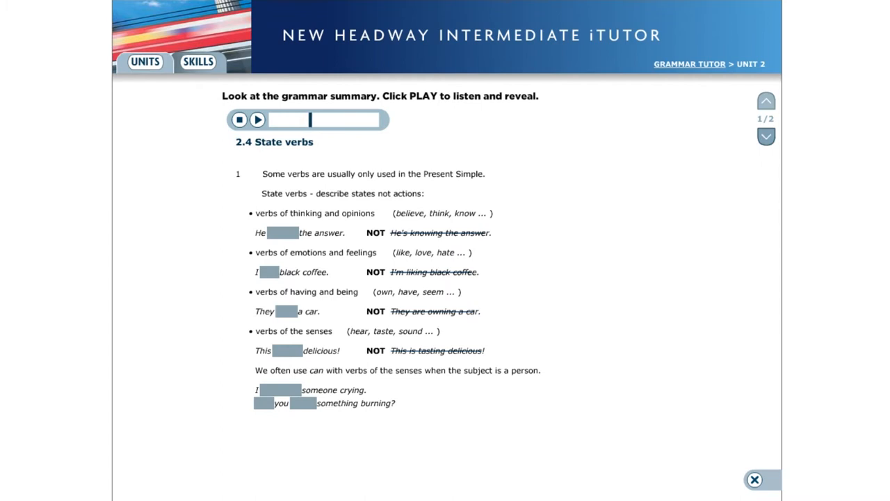
pyautogui.click(257, 120)
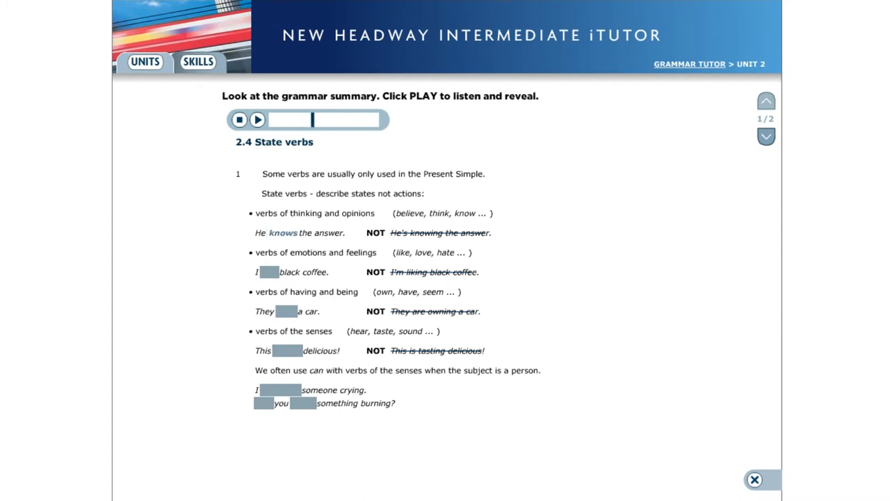
pyautogui.click(258, 120)
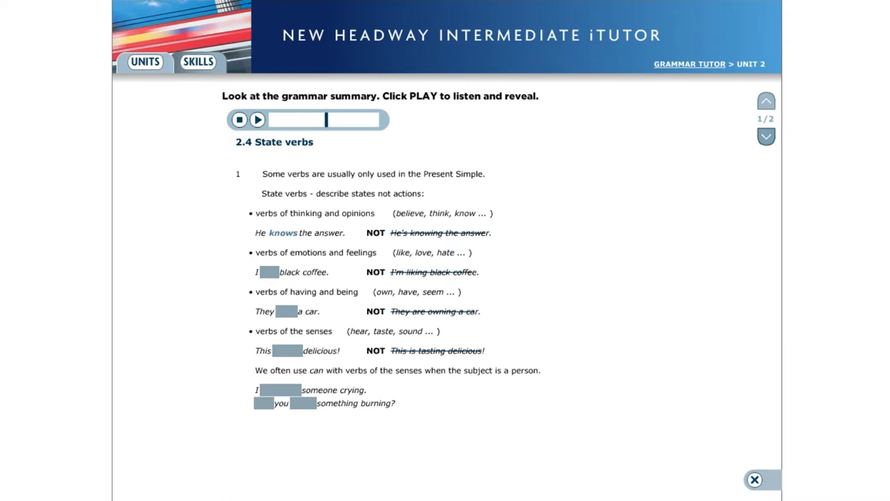
pyautogui.click(257, 119)
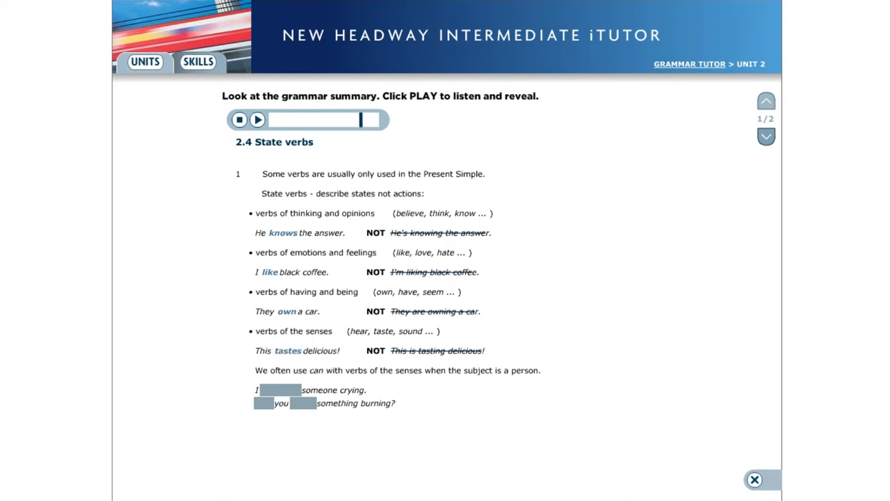
# - Reveal the remaining State verbs answers through can smell, then move to page 2/2
pyautogui.click(257, 120)
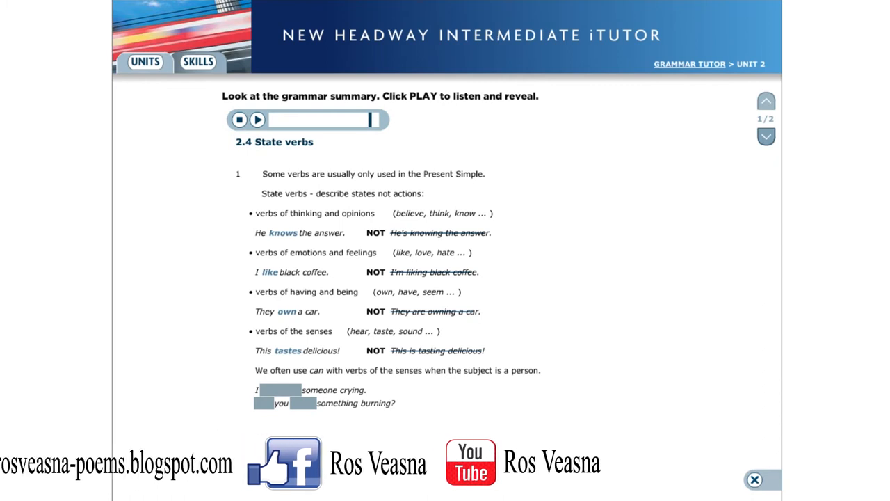
pyautogui.click(258, 120)
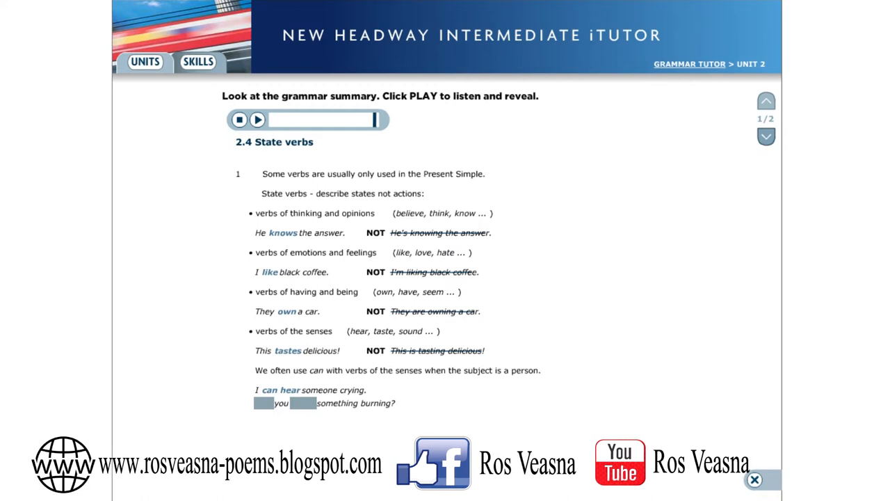
pyautogui.click(255, 119)
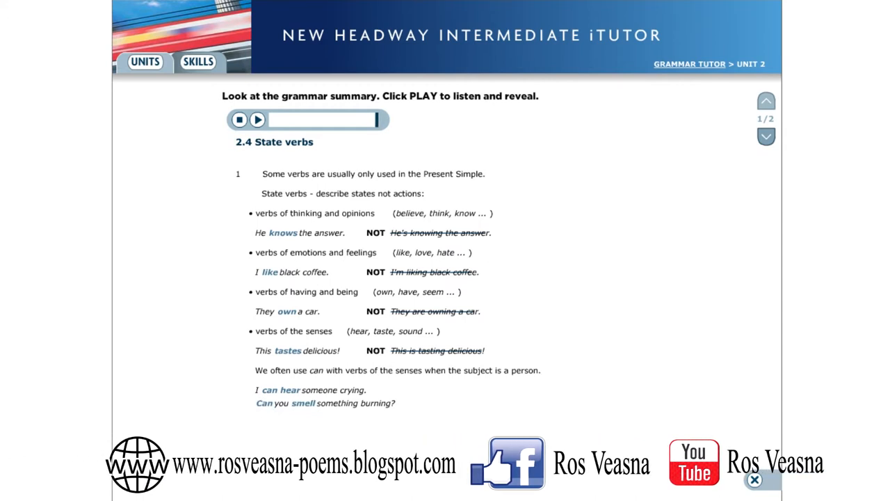
pyautogui.click(765, 136)
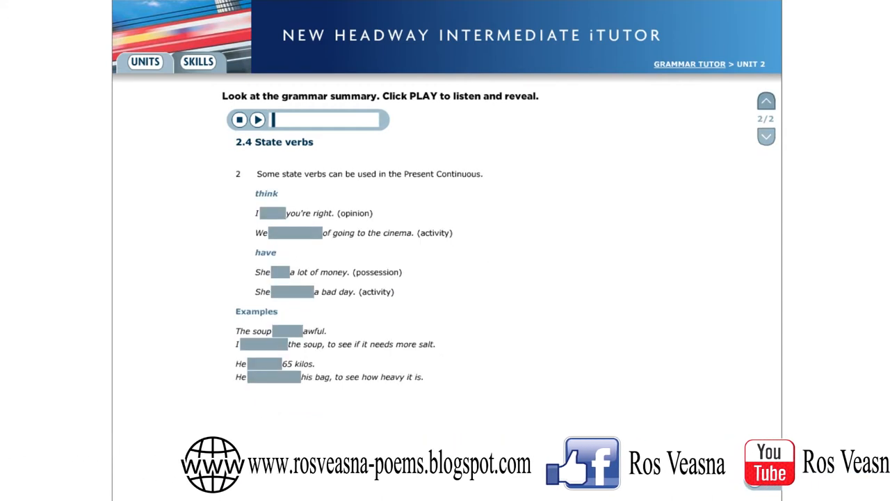
# - Reveal the State verbs page 2 answers from think to 's weighing, then move on to 2.5 The passive
pyautogui.click(257, 120)
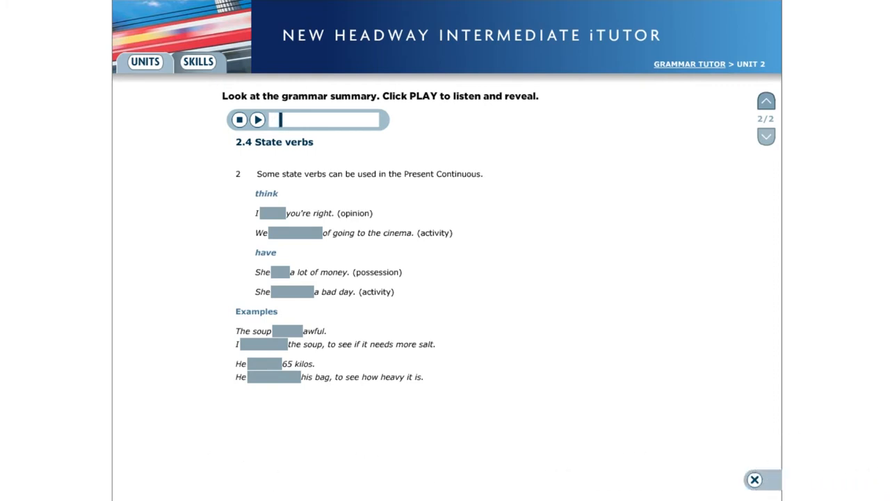
pyautogui.click(258, 119)
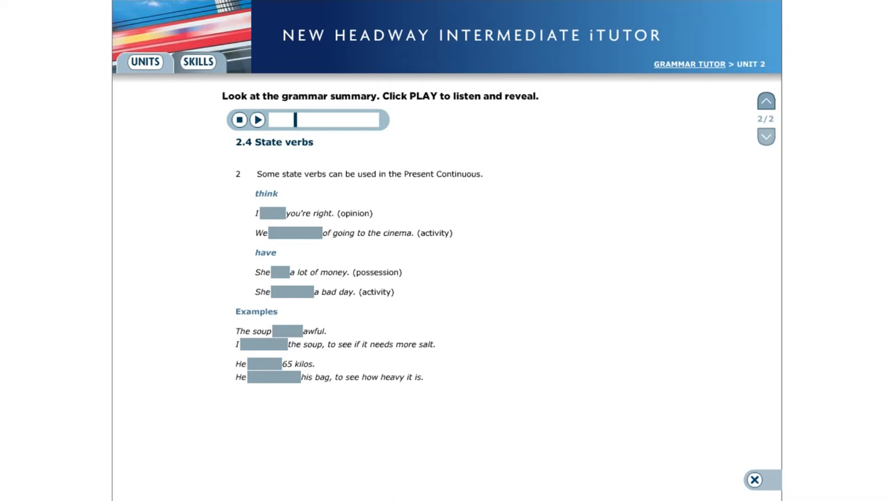
pyautogui.click(256, 119)
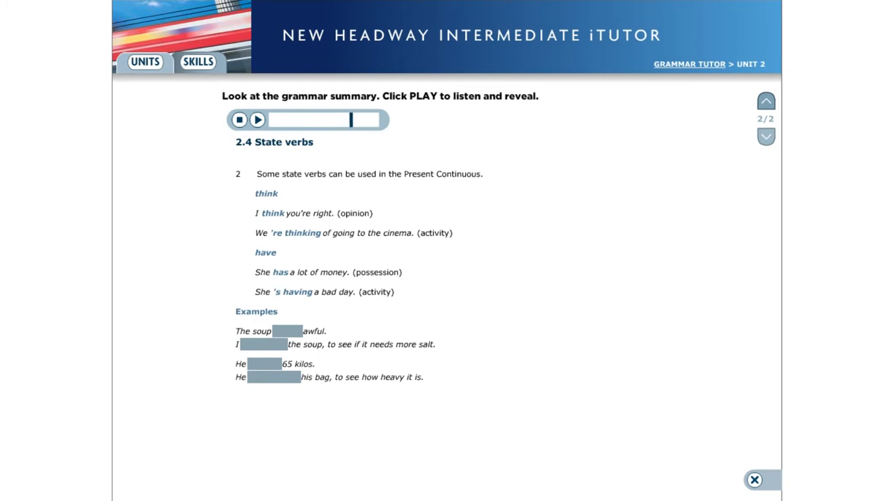
pyautogui.click(256, 120)
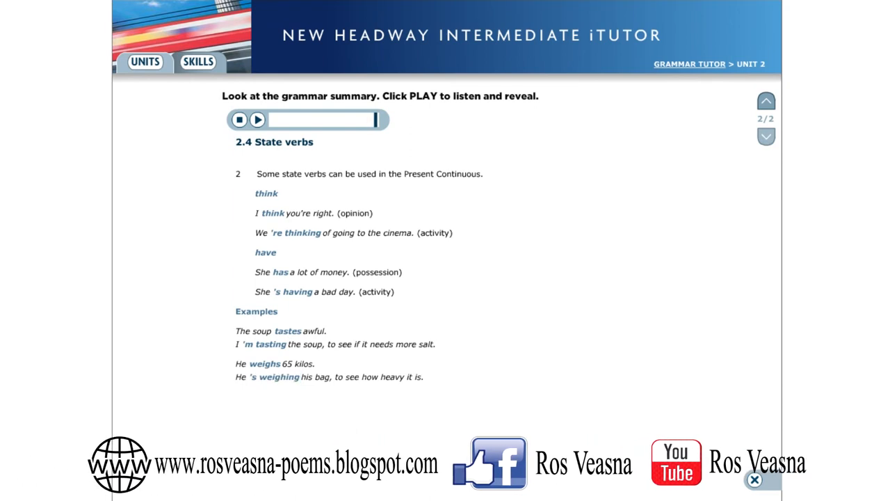
pyautogui.click(765, 136)
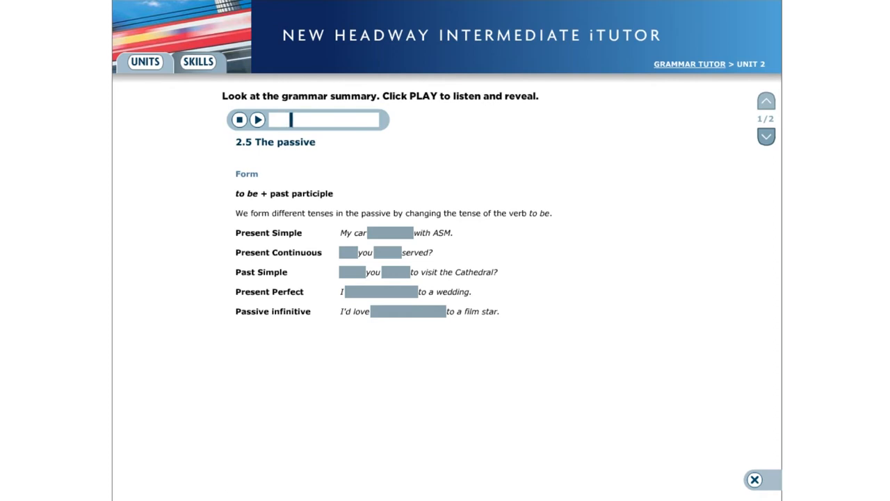
# - Reveal the passive Form answers from is insured to to be introduced, then move to page 2/2
pyautogui.click(257, 119)
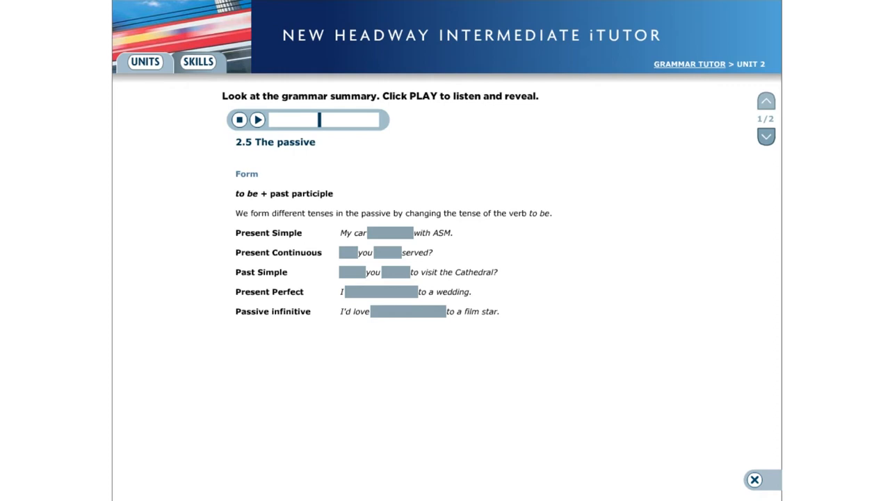
pyautogui.click(257, 119)
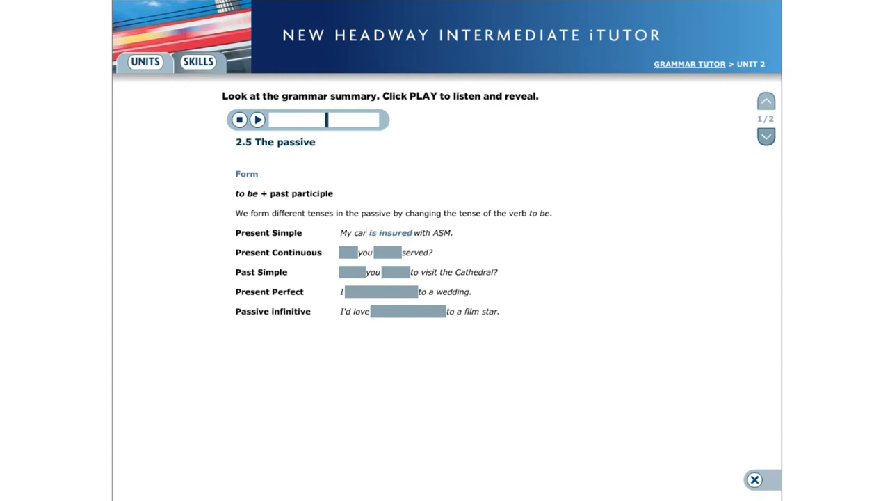
pyautogui.click(258, 120)
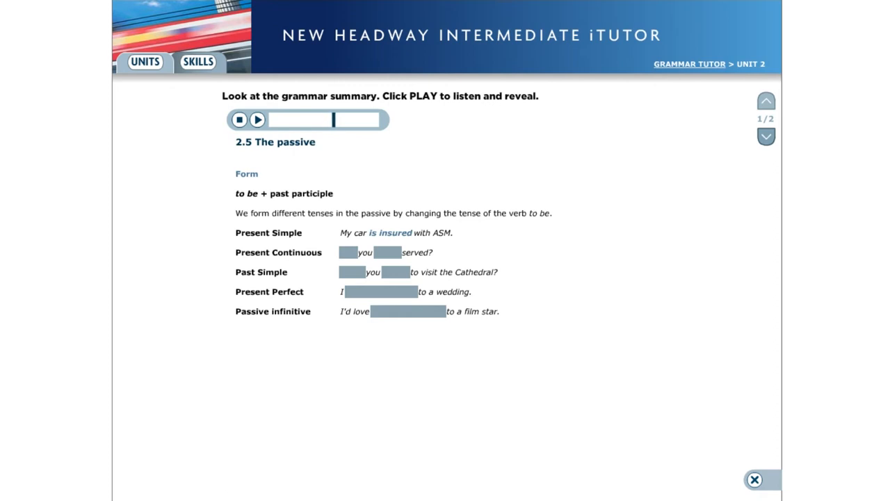
pyautogui.click(258, 120)
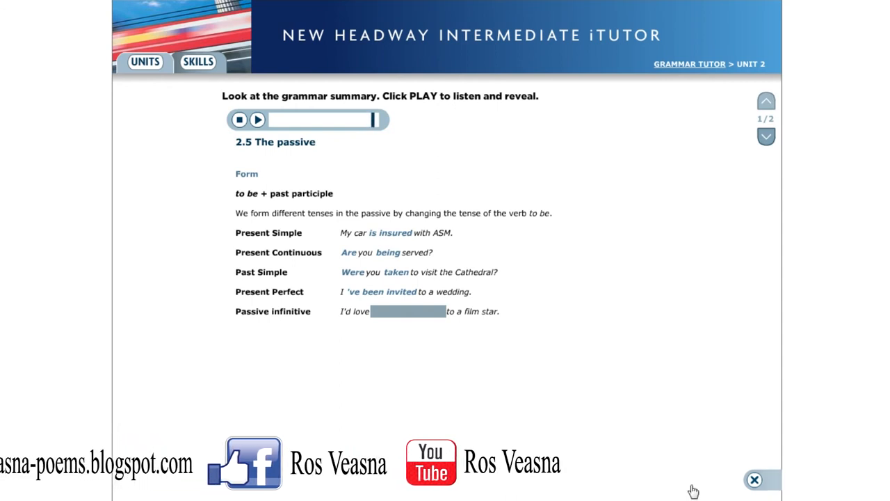
pyautogui.click(258, 119)
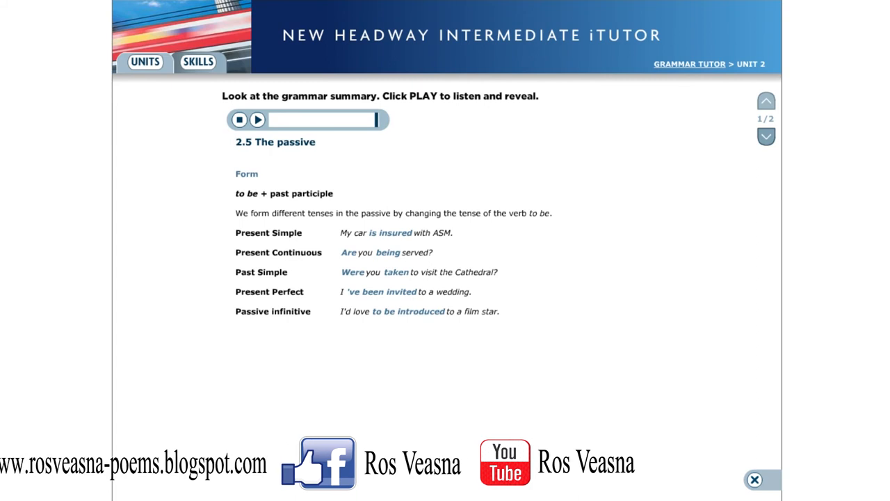
pyautogui.click(765, 137)
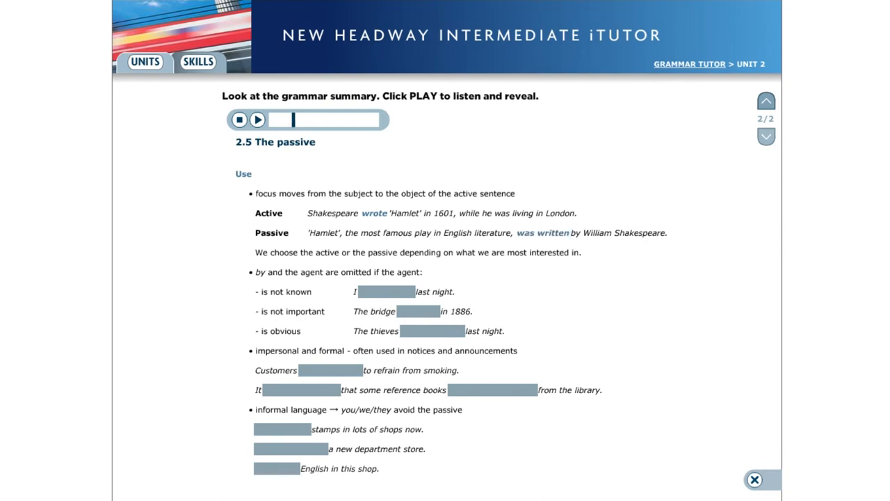
# - Play the passive Use page to reveal was burgled, was built, were arrested and are requested
pyautogui.click(256, 119)
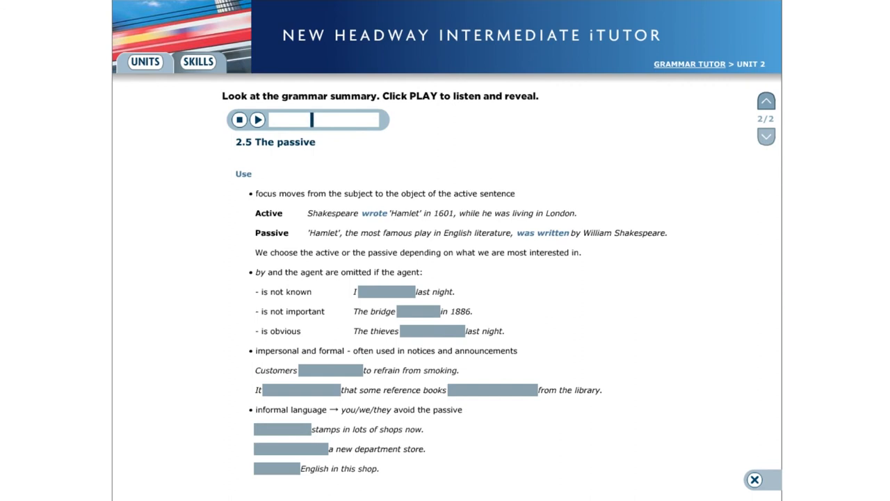
pyautogui.click(257, 120)
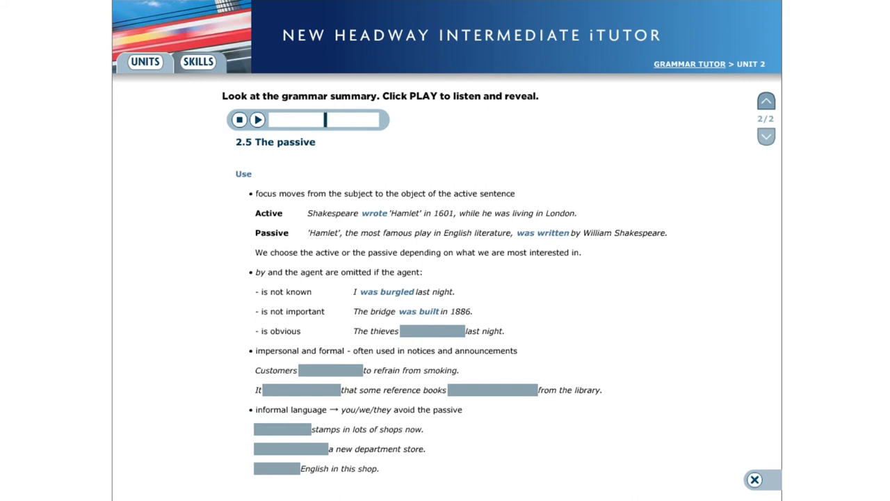
pyautogui.click(256, 120)
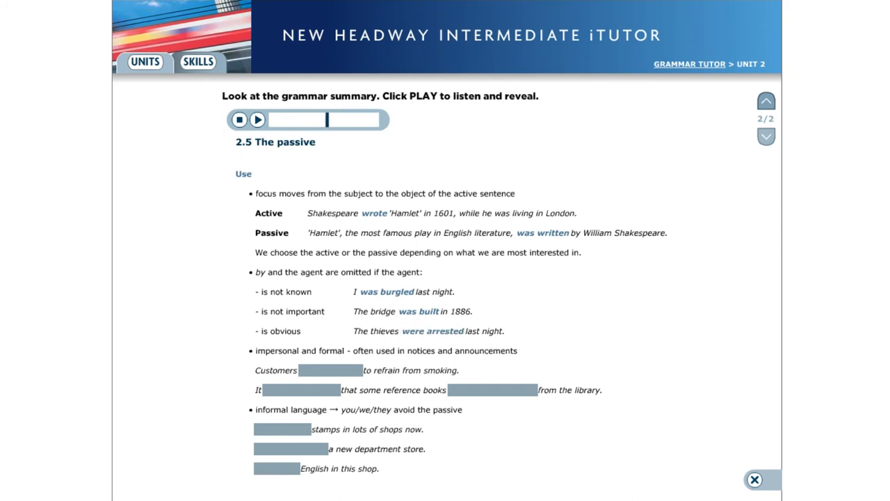
pyautogui.click(258, 120)
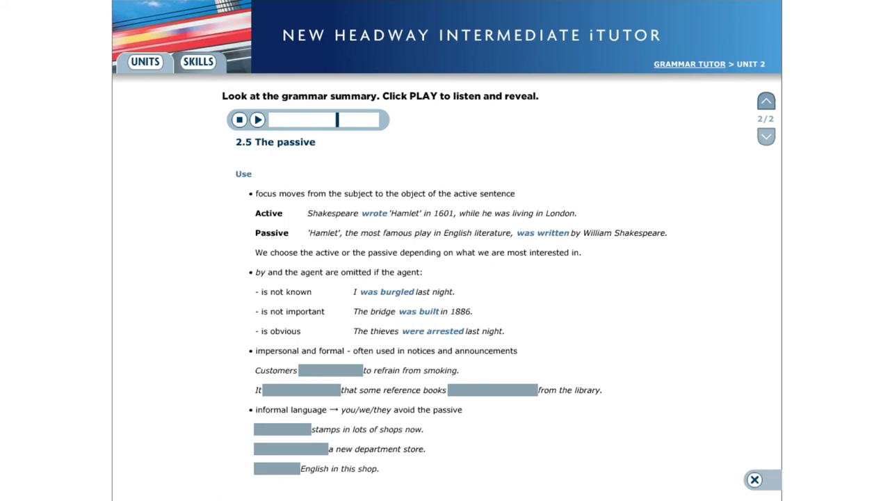
pyautogui.click(258, 119)
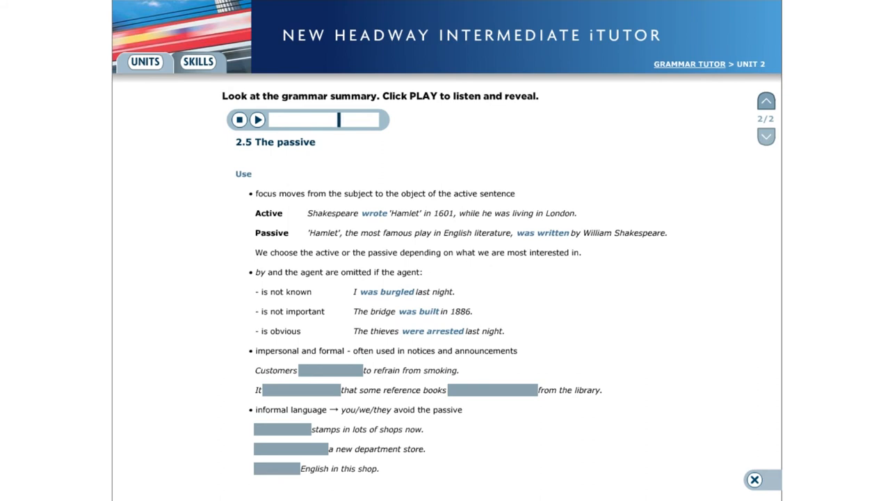
pyautogui.click(257, 120)
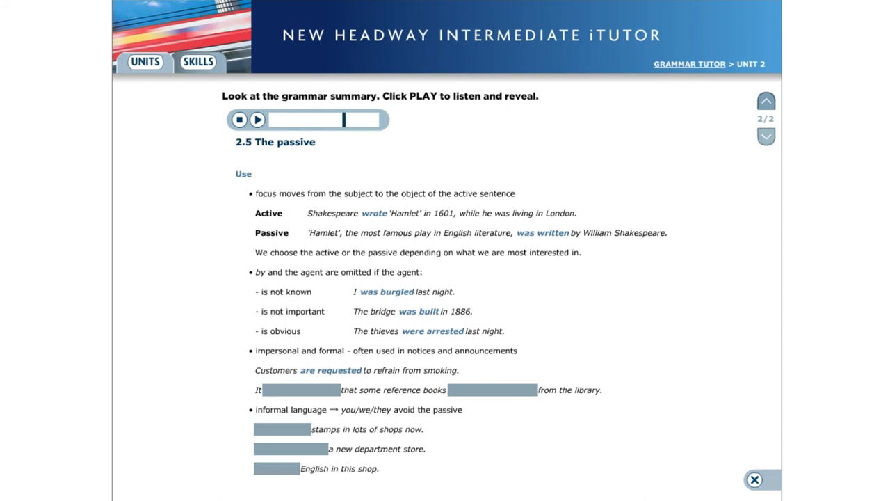
# - Reveal has been noticed, have been removed, You can buy and We speak, then go to summary 2.6
pyautogui.click(258, 120)
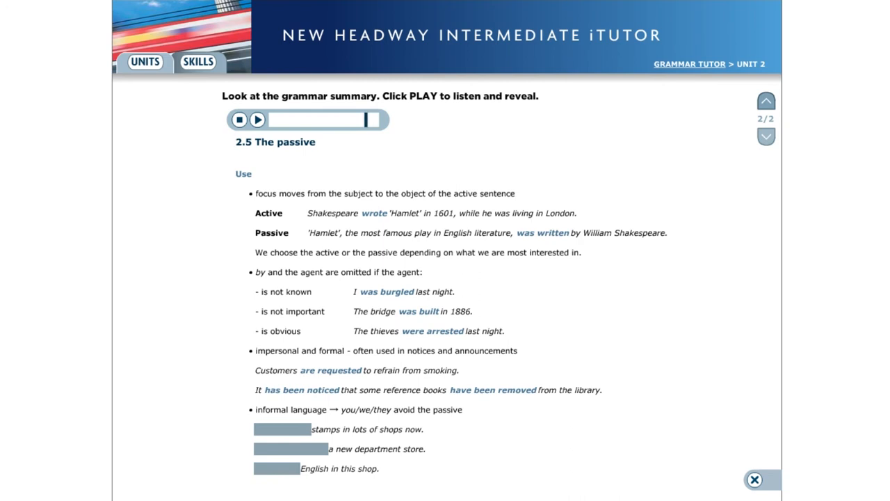
pyautogui.click(257, 119)
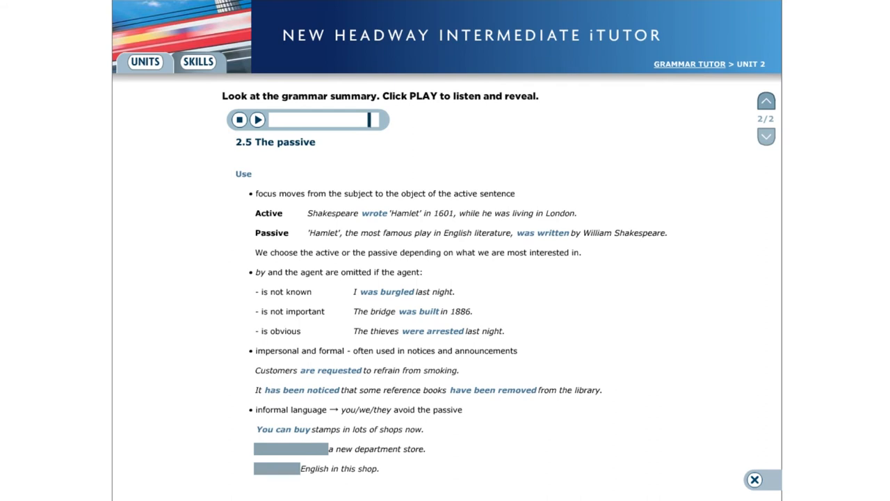
pyautogui.click(256, 120)
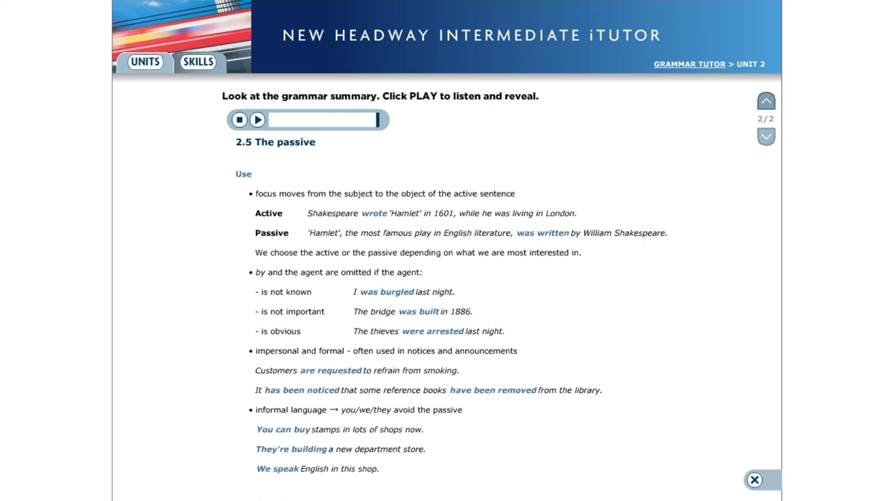
pyautogui.click(765, 136)
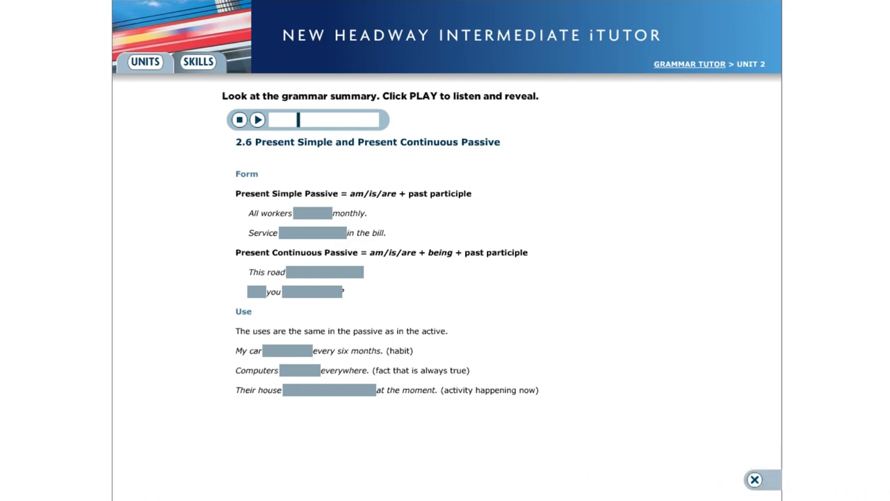
# - Reveal the first 2.6 answers: are paid, is not included and is being widened
pyautogui.click(256, 120)
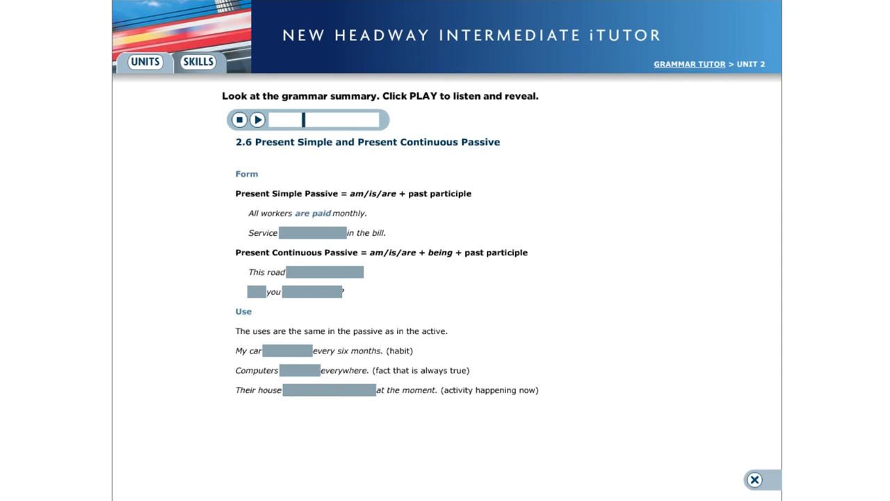
pyautogui.click(257, 120)
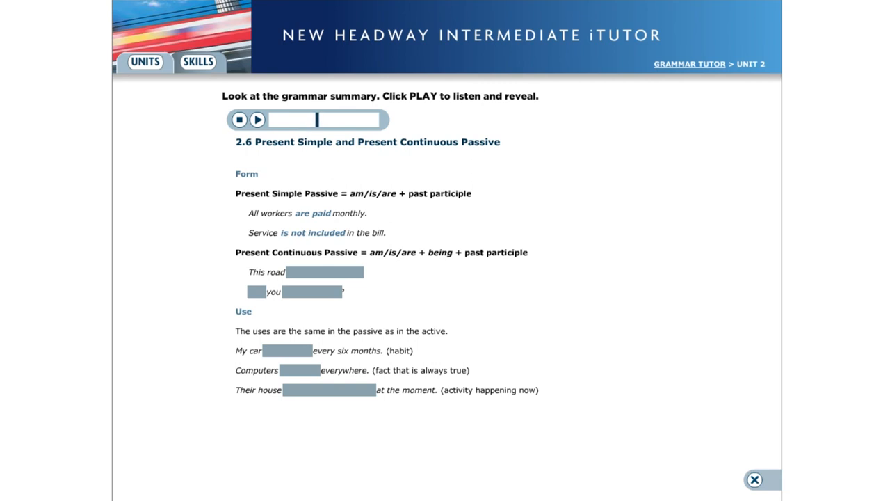
pyautogui.click(257, 120)
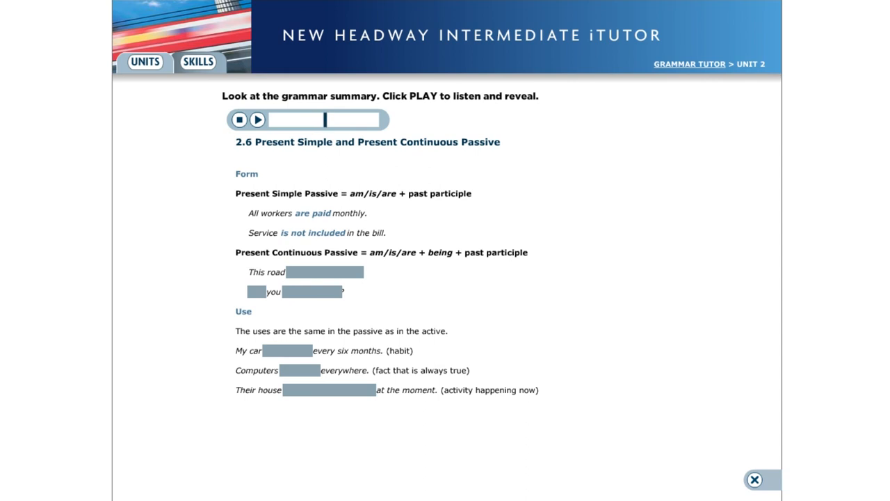
pyautogui.click(258, 120)
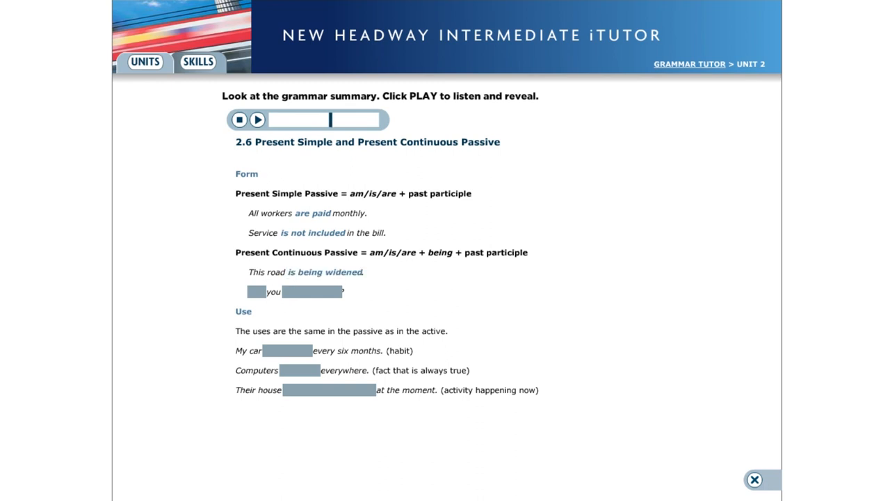
# - Reveal Are you being served, is serviced, are used and is being redecorated
pyautogui.click(258, 120)
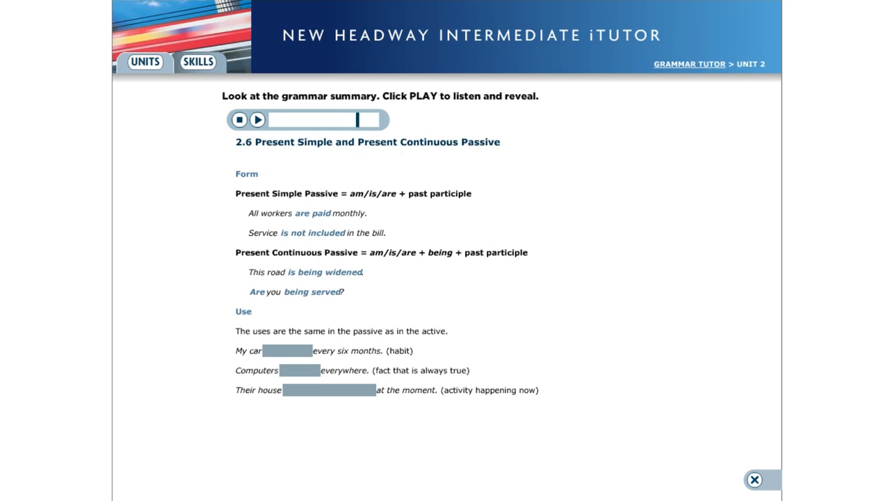
pyautogui.click(257, 120)
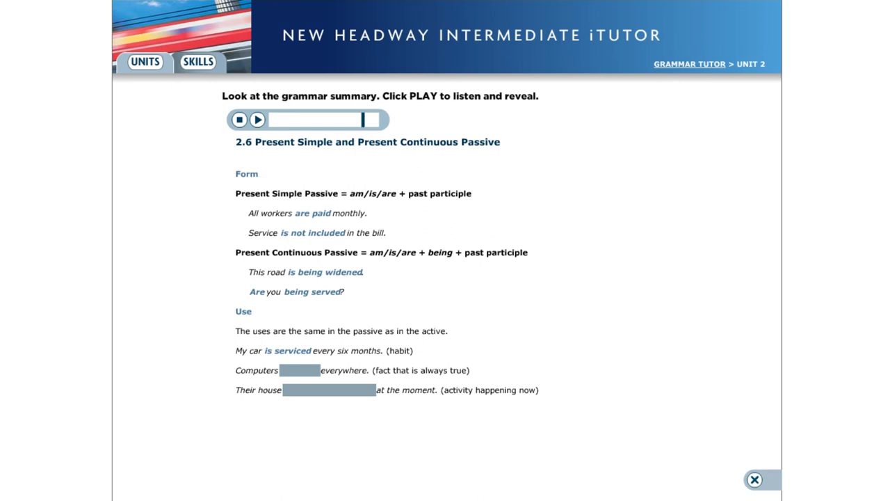
pyautogui.click(257, 119)
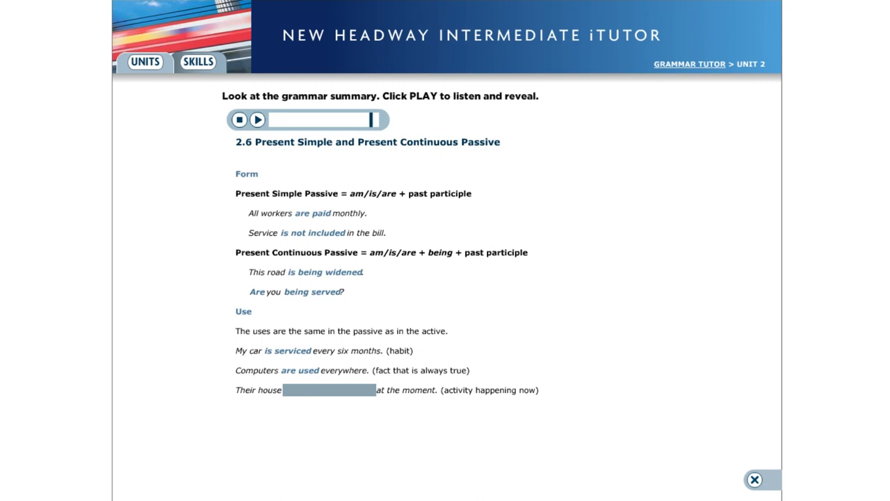
pyautogui.click(257, 119)
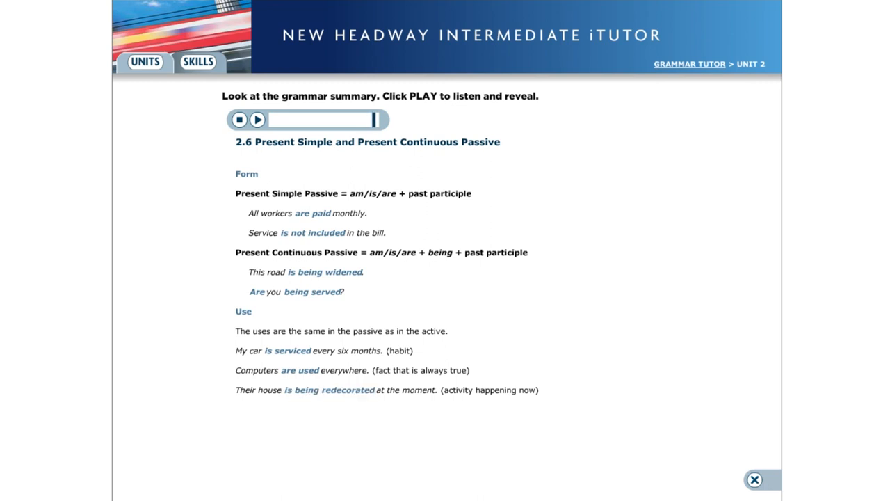